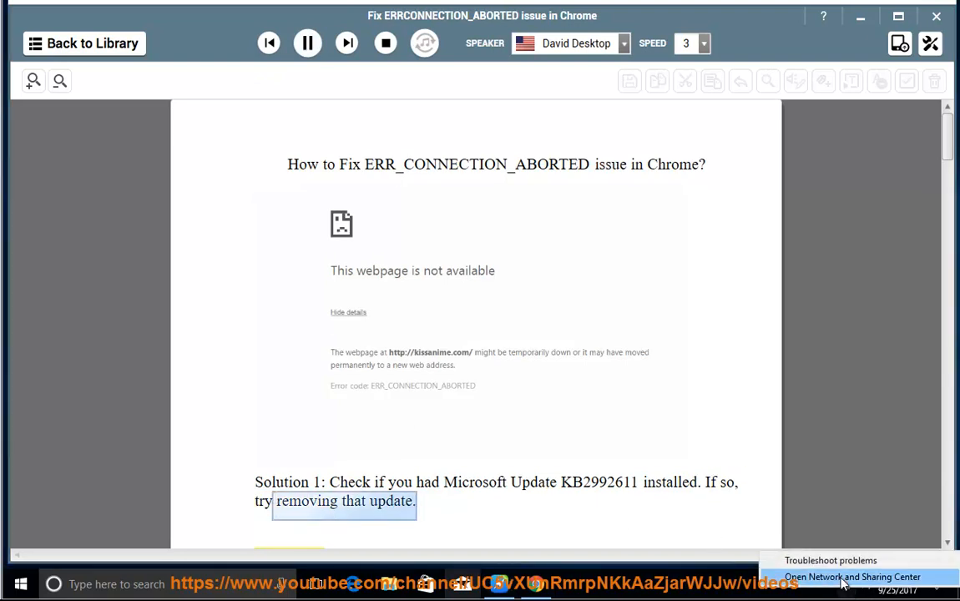
- Open the computer settings Programs category and view the installed updates list
{"action": "left_click", "coordinate": [852, 577]}
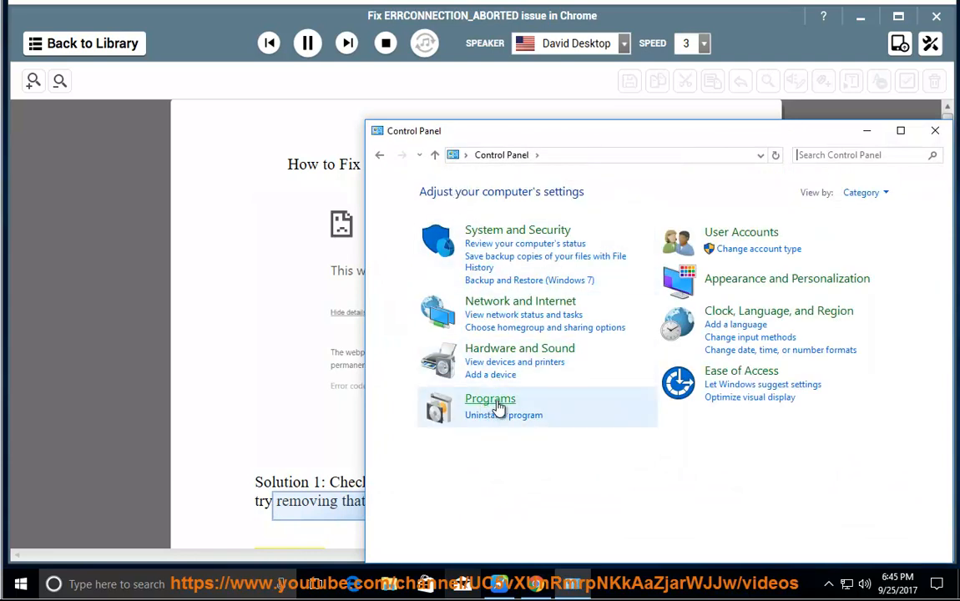
{"action": "left_click", "coordinate": [490, 398]}
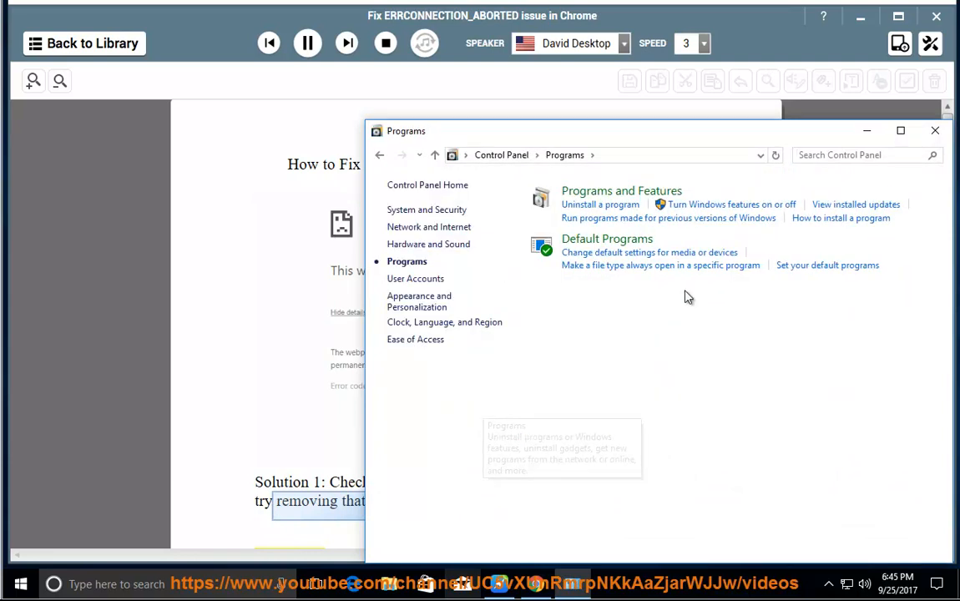
{"action": "mouse_move", "coordinate": [871, 213]}
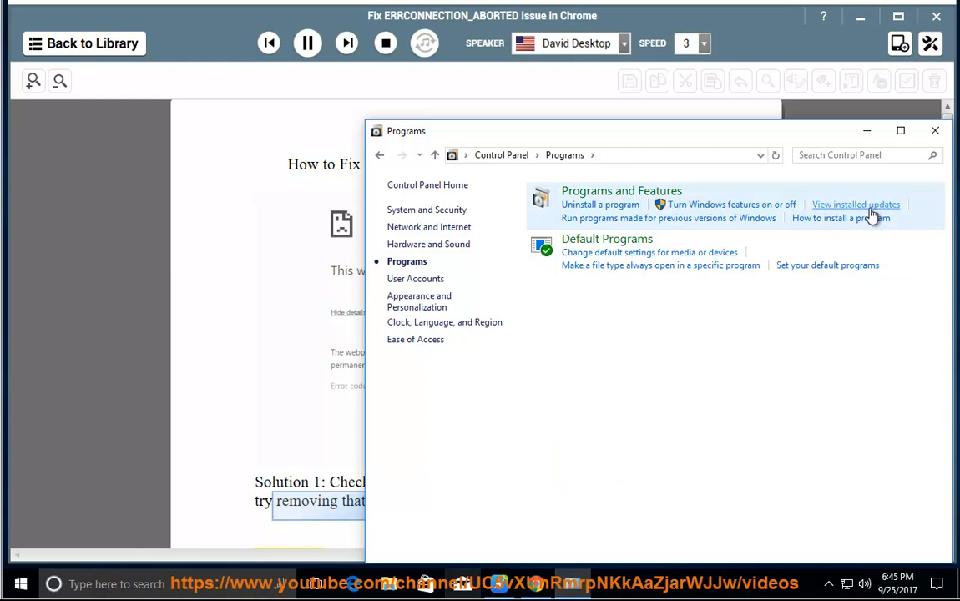
{"action": "left_click", "coordinate": [855, 203]}
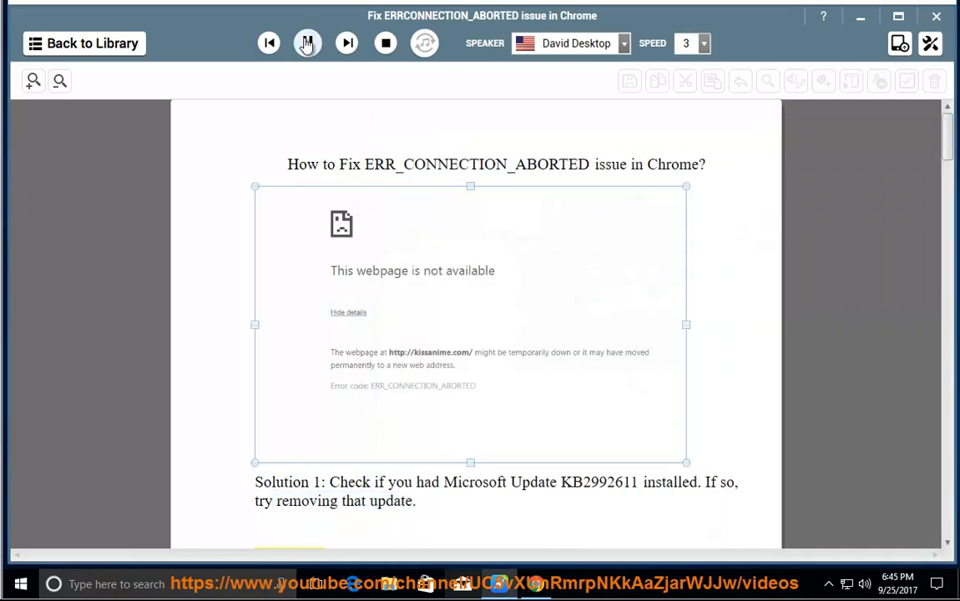
- Resume reading the guide aloud, briefly checking the installed apps list
{"action": "left_click", "coordinate": [307, 43]}
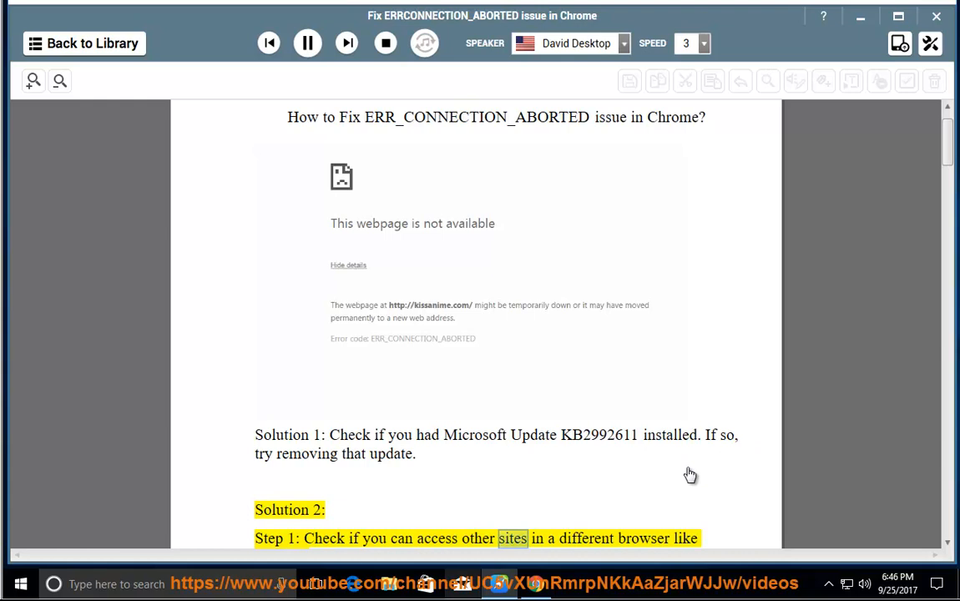
{"action": "scroll", "scroll_direction": "down", "scroll_amount": 3}
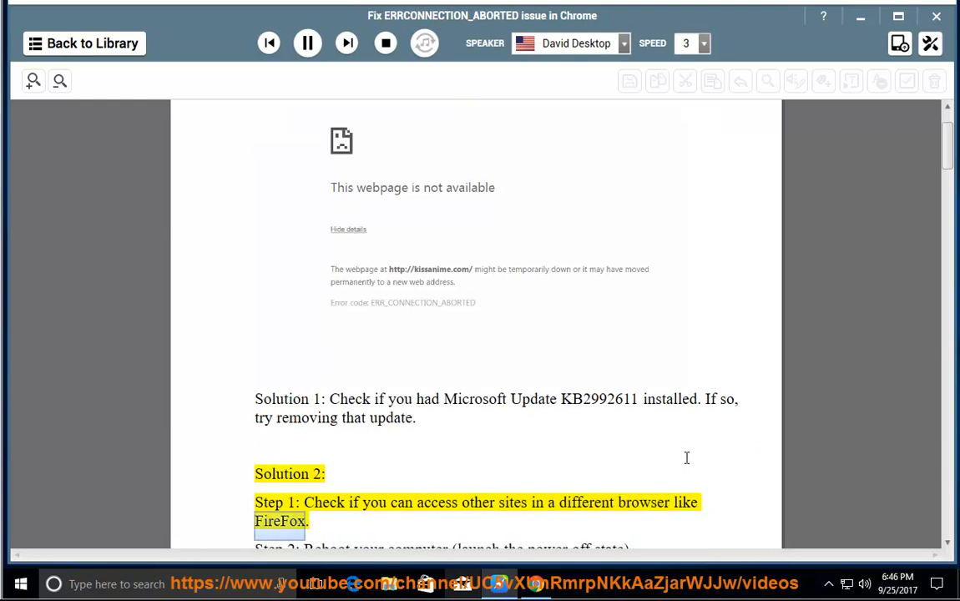
{"action": "scroll", "scroll_direction": "down", "scroll_amount": 3}
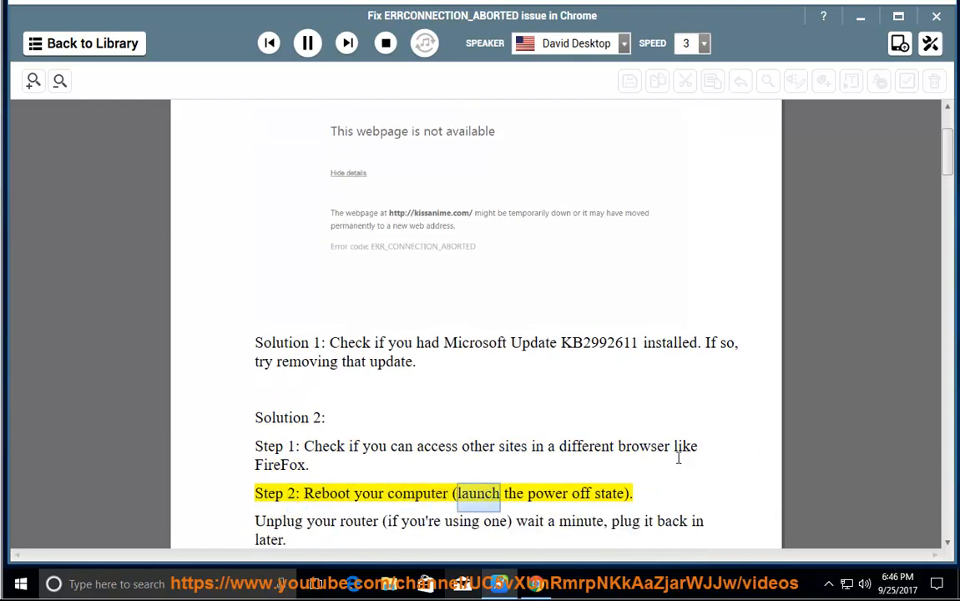
{"action": "left_click", "coordinate": [20, 582]}
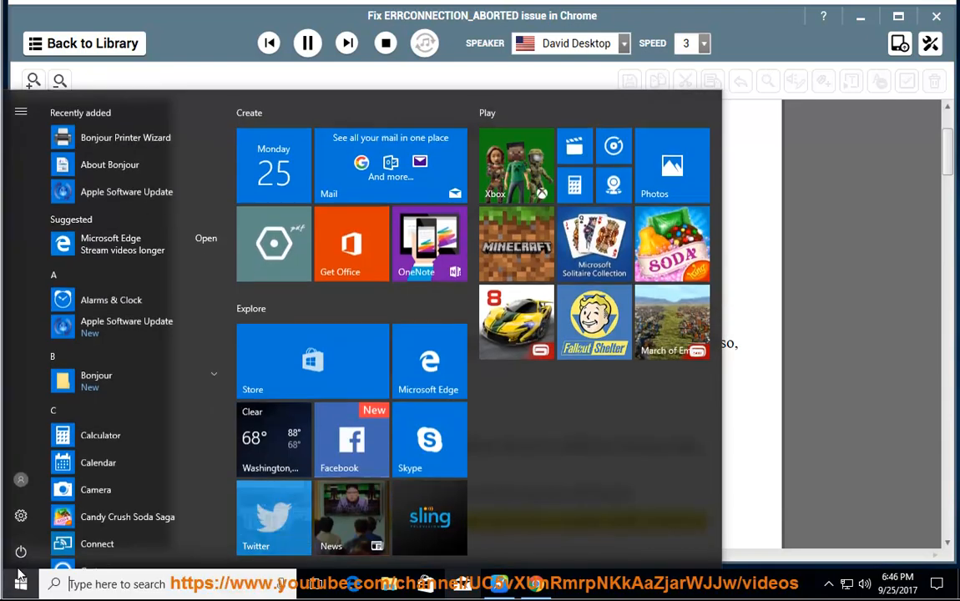
{"action": "left_click", "coordinate": [21, 552]}
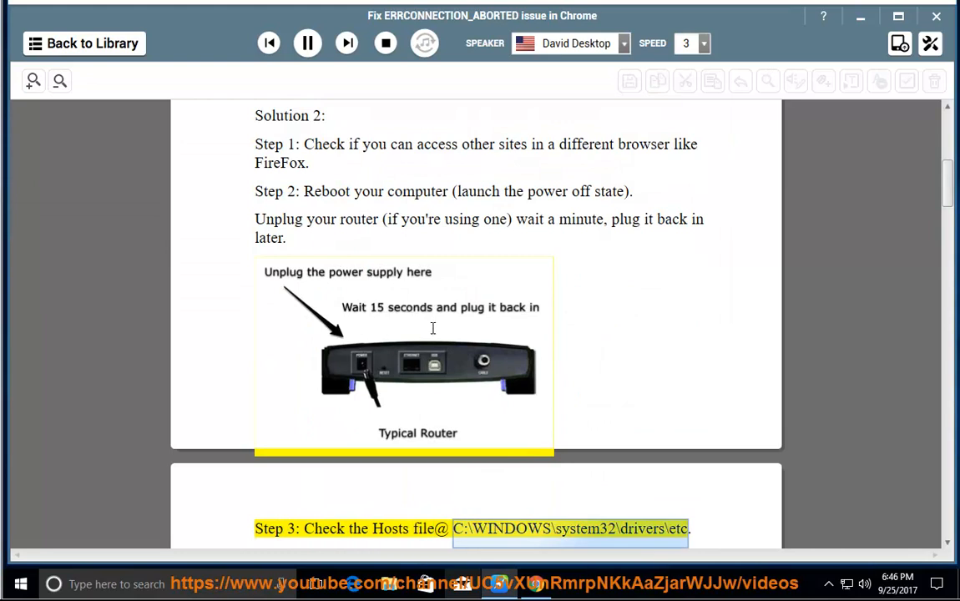
- Follow the reading through Step 4, pause it, and select the hosts folder path
{"action": "scroll", "scroll_direction": "down", "scroll_amount": 3}
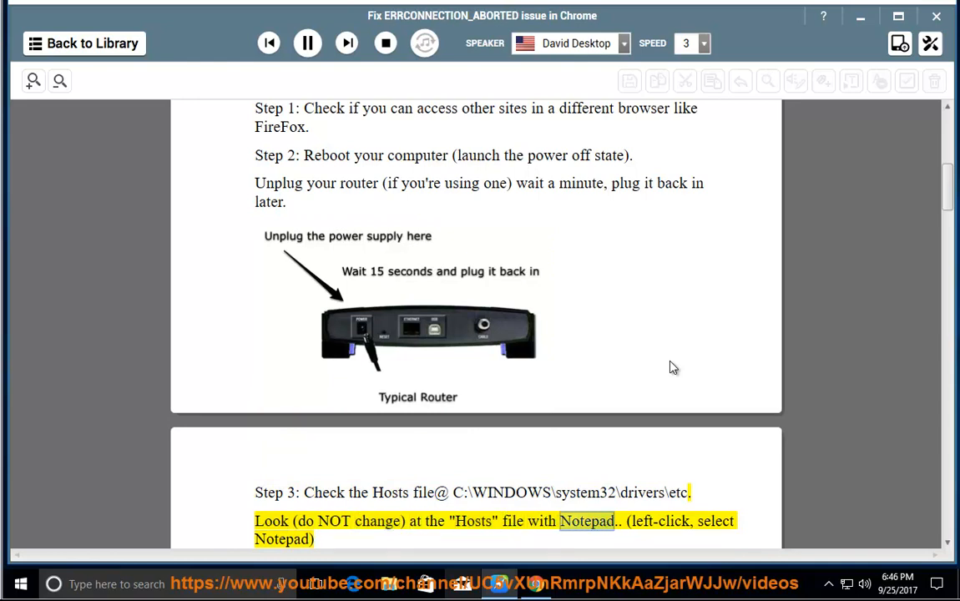
{"action": "scroll", "scroll_direction": "up", "scroll_amount": 3}
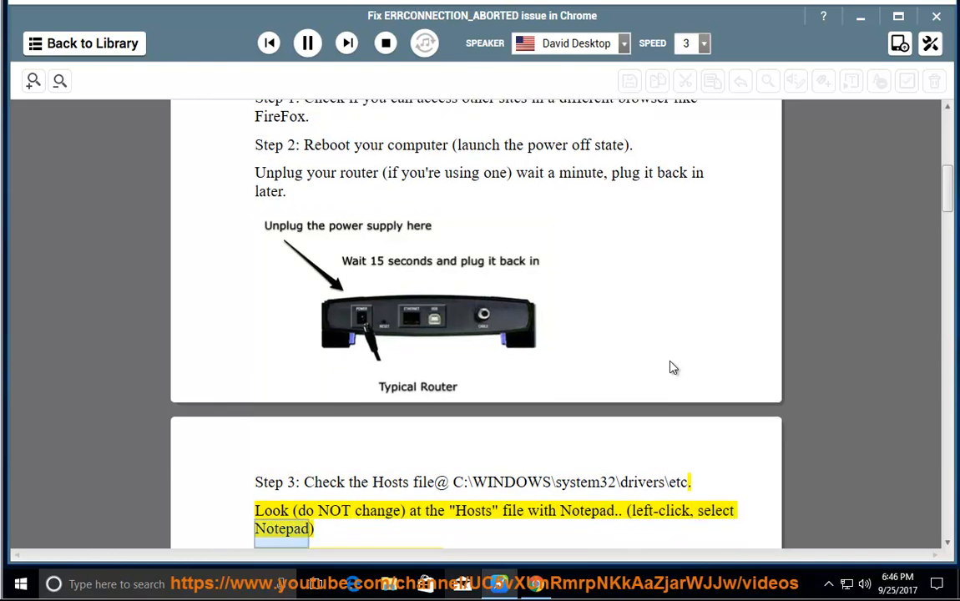
{"action": "scroll", "scroll_direction": "down", "scroll_amount": 3}
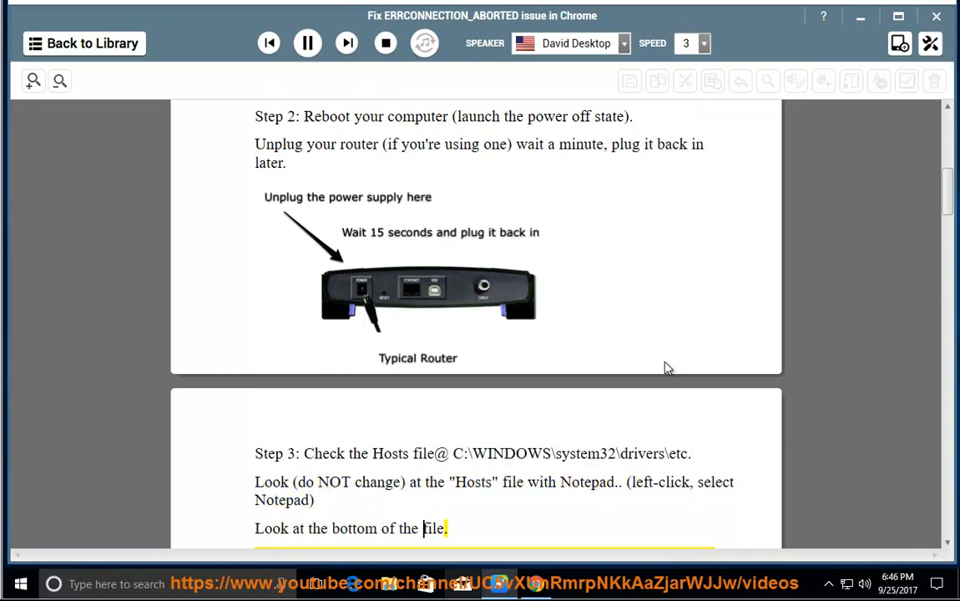
{"action": "scroll", "scroll_direction": "down", "scroll_amount": 3}
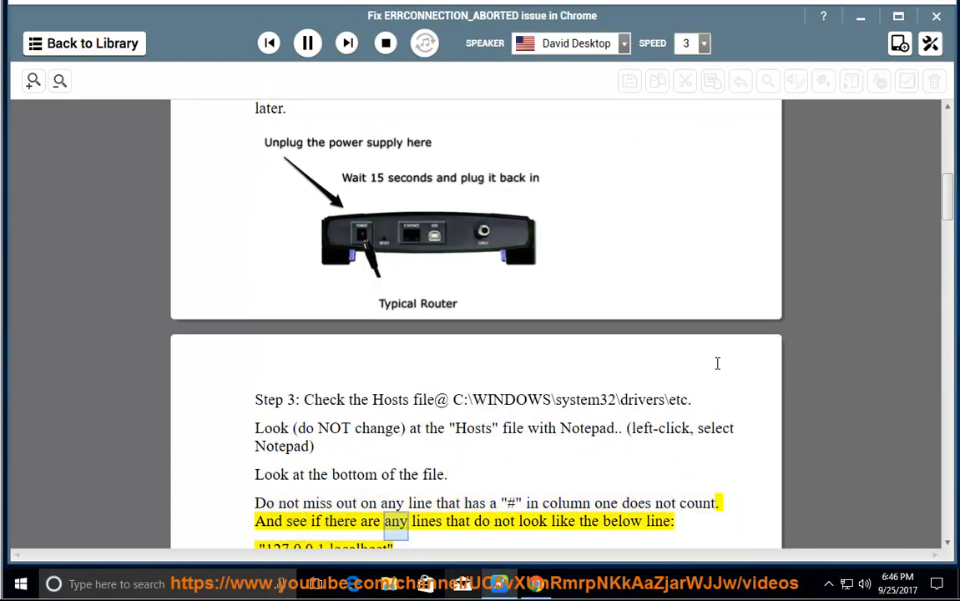
{"action": "scroll", "scroll_direction": "down", "scroll_amount": 3}
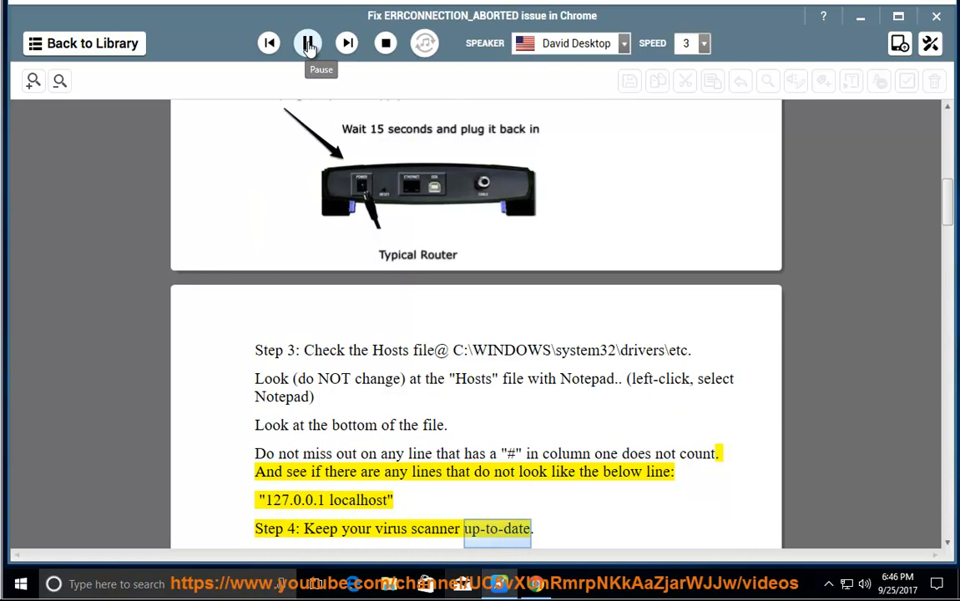
{"action": "left_click", "coordinate": [307, 42]}
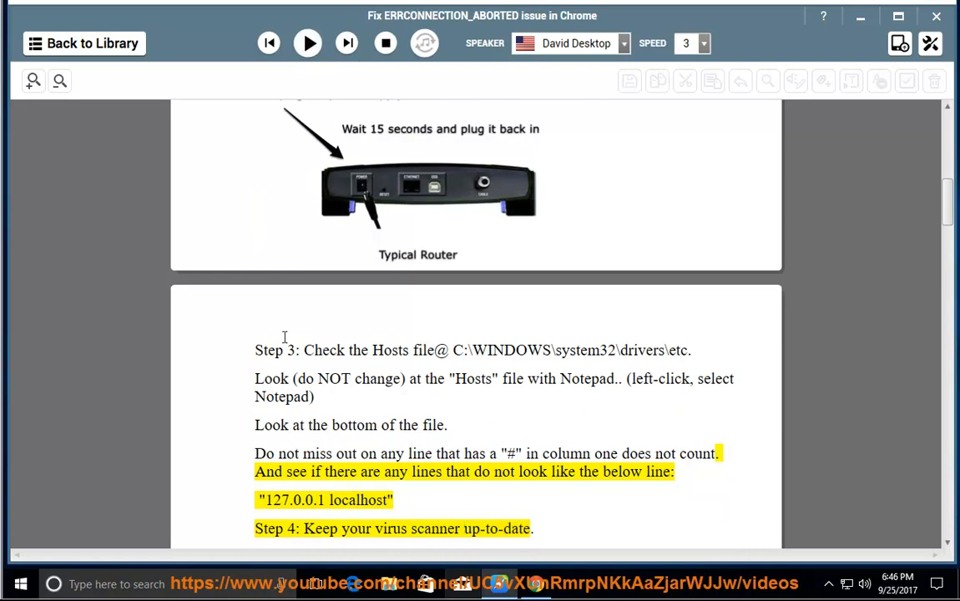
{"action": "double_click", "coordinate": [389, 349]}
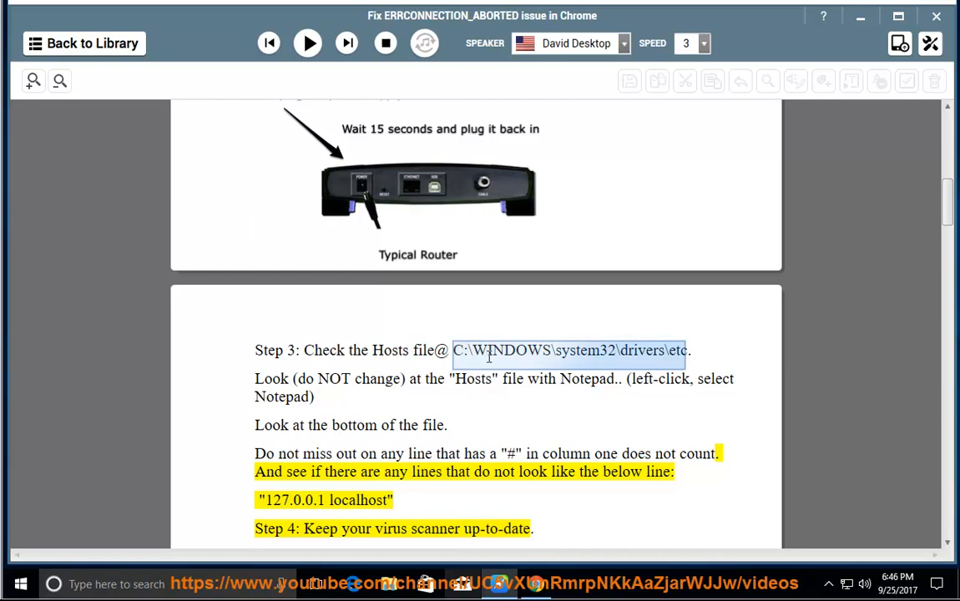
{"action": "mouse_move", "coordinate": [528, 349]}
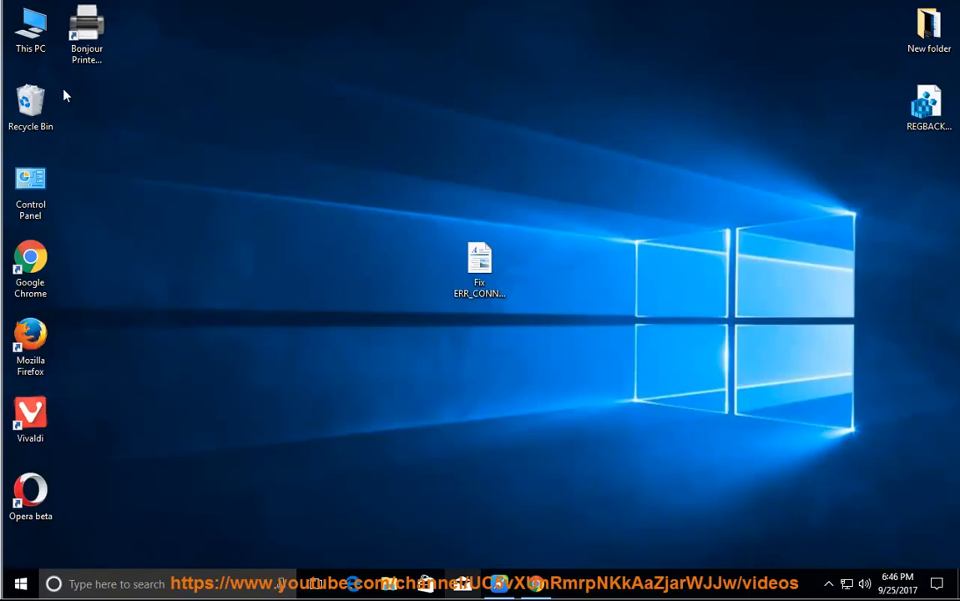
- Go to C:\WINDOWS\system32\drivers\etc from This PC and open the hosts file
{"action": "double_click", "coordinate": [30, 25]}
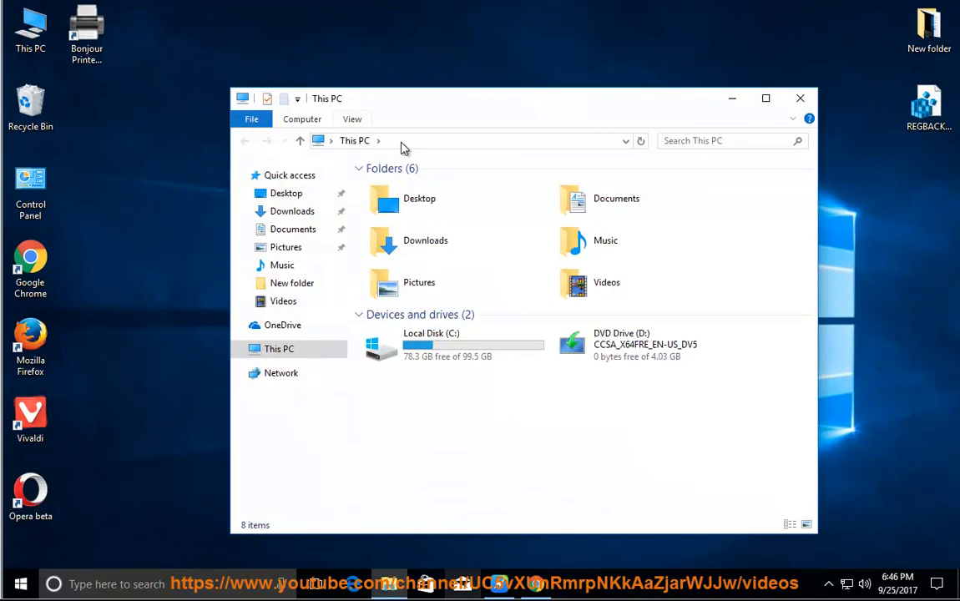
{"action": "type", "text": "C:\\WINDOWS\\system32\\drivers\\etc"}
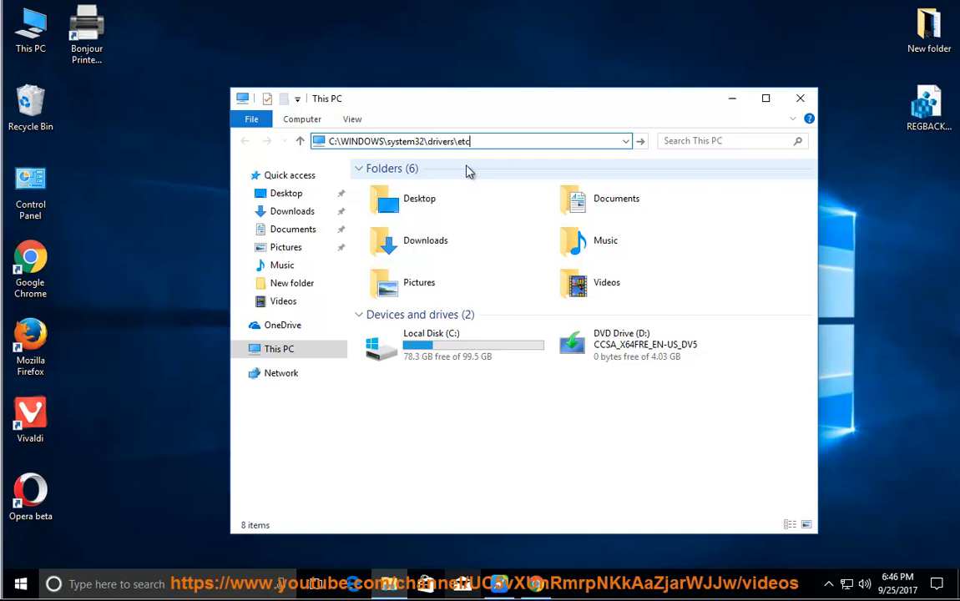
{"action": "key", "text": "Return"}
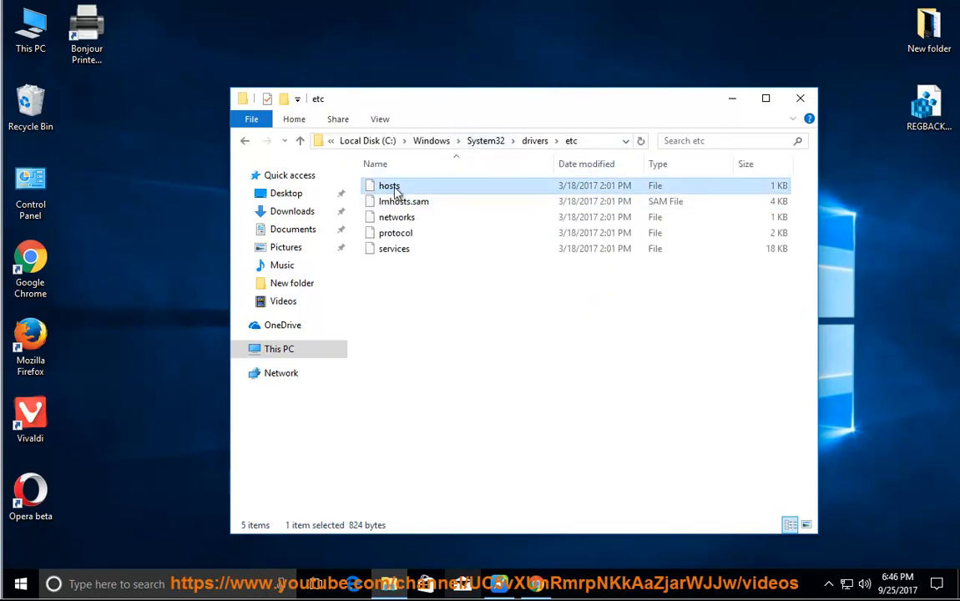
{"action": "right_click", "coordinate": [389, 185]}
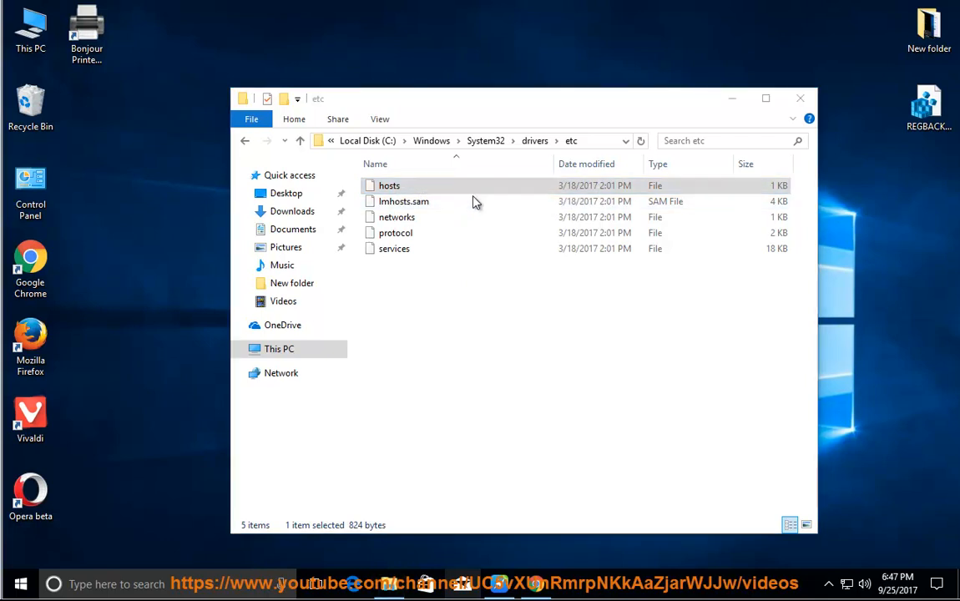
{"action": "double_click", "coordinate": [389, 185]}
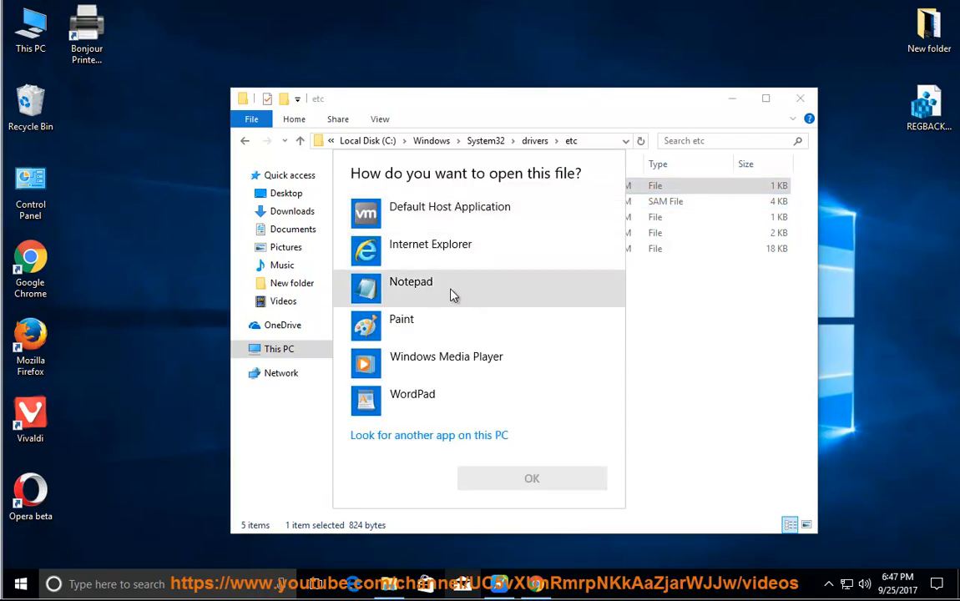
- Open hosts in Notepad, review its commented localhost lines, and close it
{"action": "left_click", "coordinate": [532, 478]}
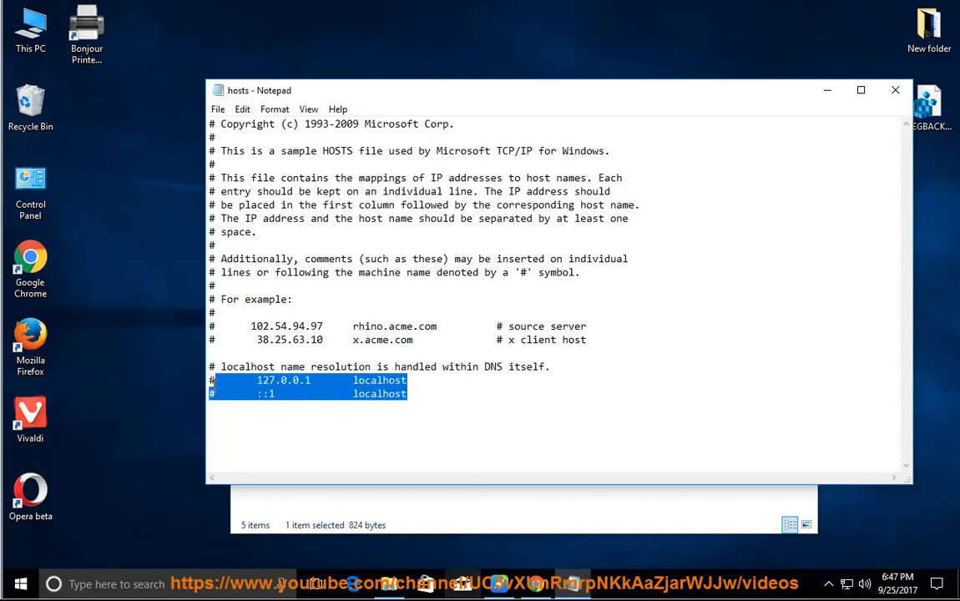
{"action": "mouse_move", "coordinate": [418, 402]}
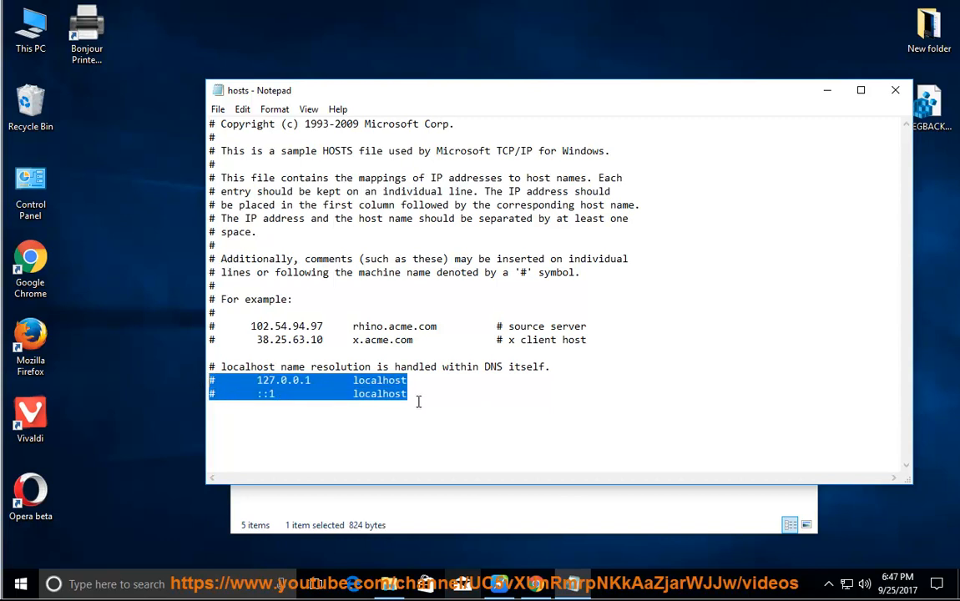
{"action": "left_click", "coordinate": [545, 393]}
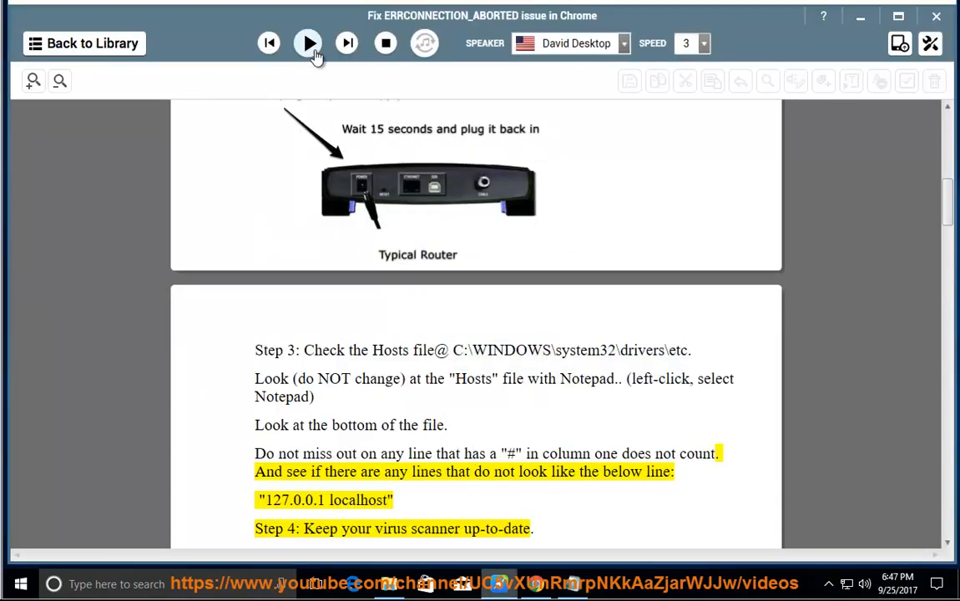
- Read aloud from Step 3 to Solution 3's disable SSLv3 step, then pause
{"action": "left_click", "coordinate": [307, 43]}
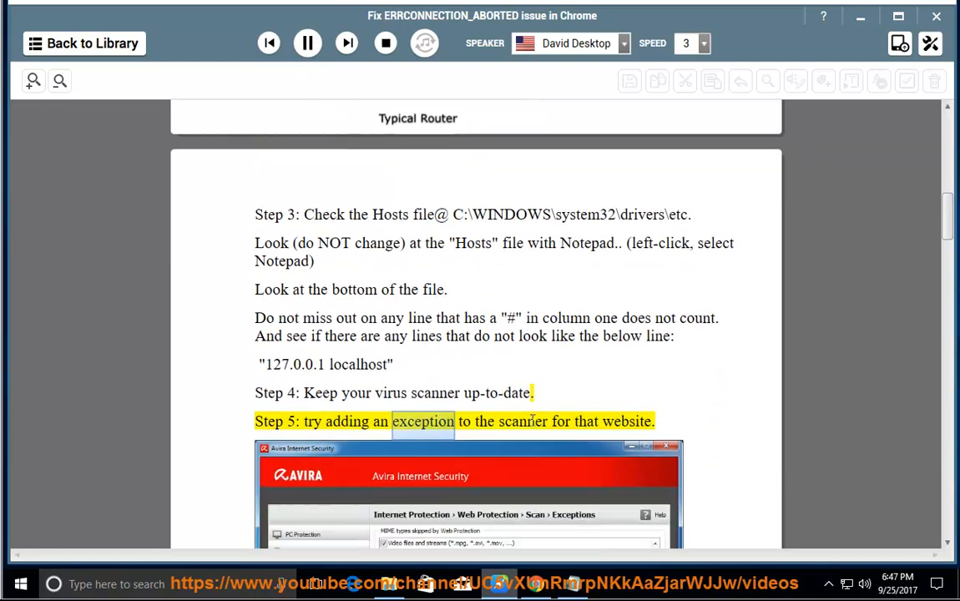
{"action": "scroll", "scroll_direction": "down", "scroll_amount": 3}
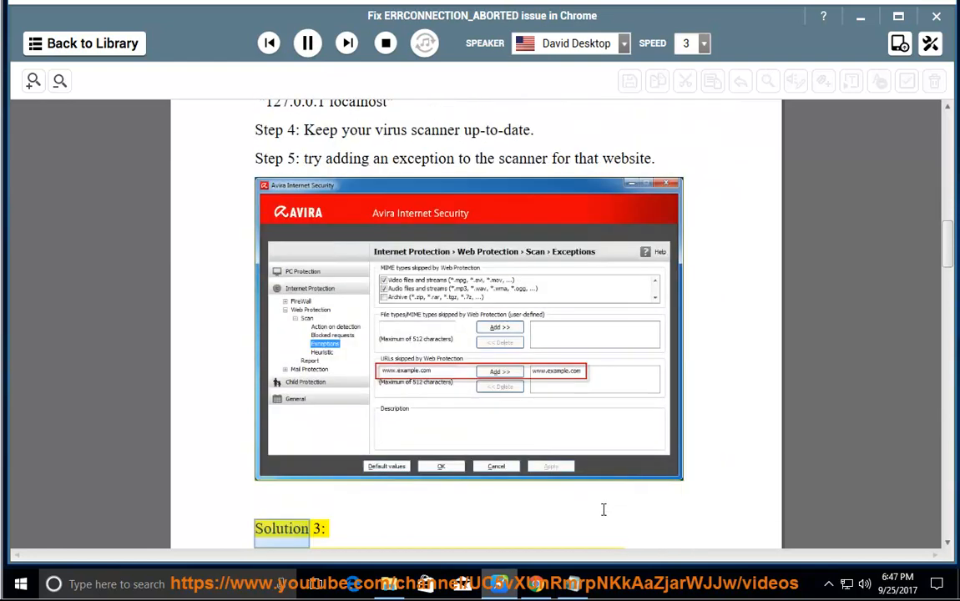
{"action": "scroll", "scroll_direction": "down", "scroll_amount": 3}
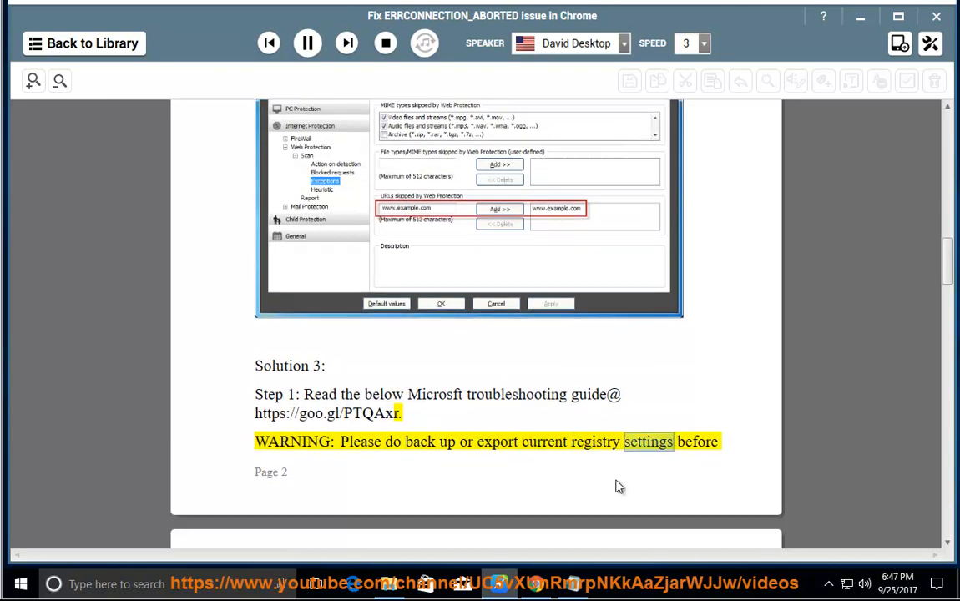
{"action": "scroll", "scroll_direction": "down", "scroll_amount": 3}
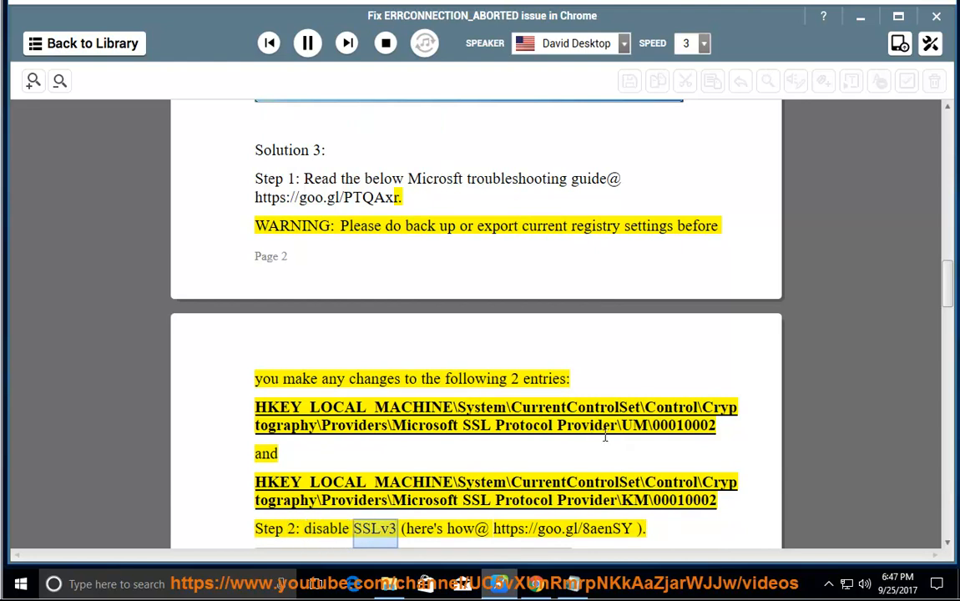
{"action": "scroll", "scroll_direction": "down", "scroll_amount": 3}
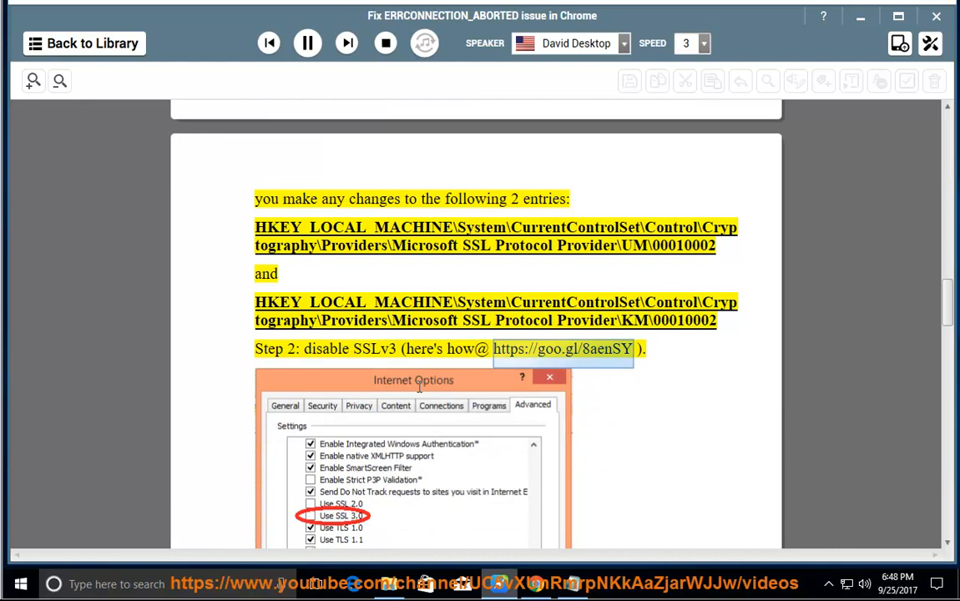
{"action": "left_click", "coordinate": [308, 42]}
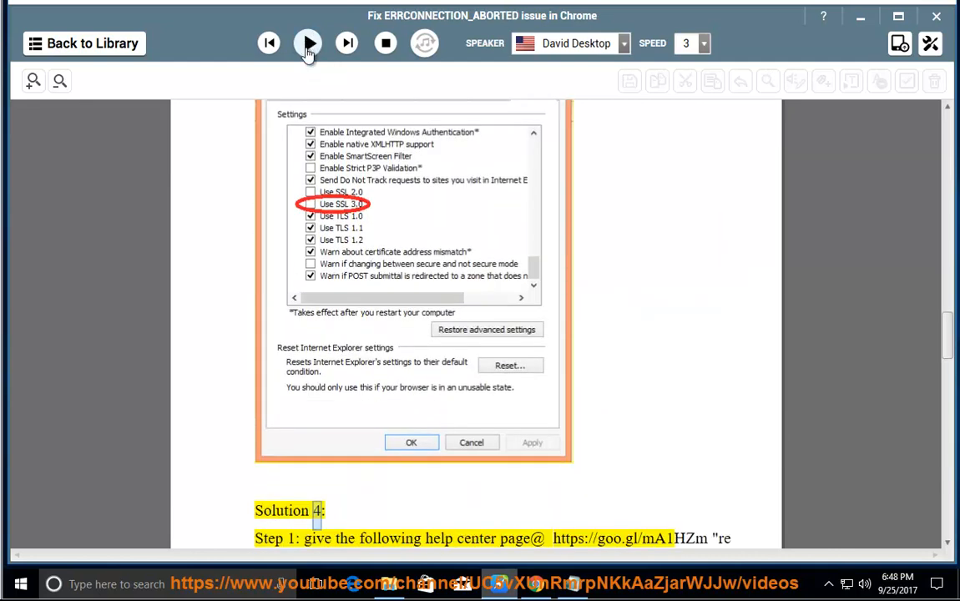
{"action": "scroll", "scroll_direction": "up", "scroll_amount": 3}
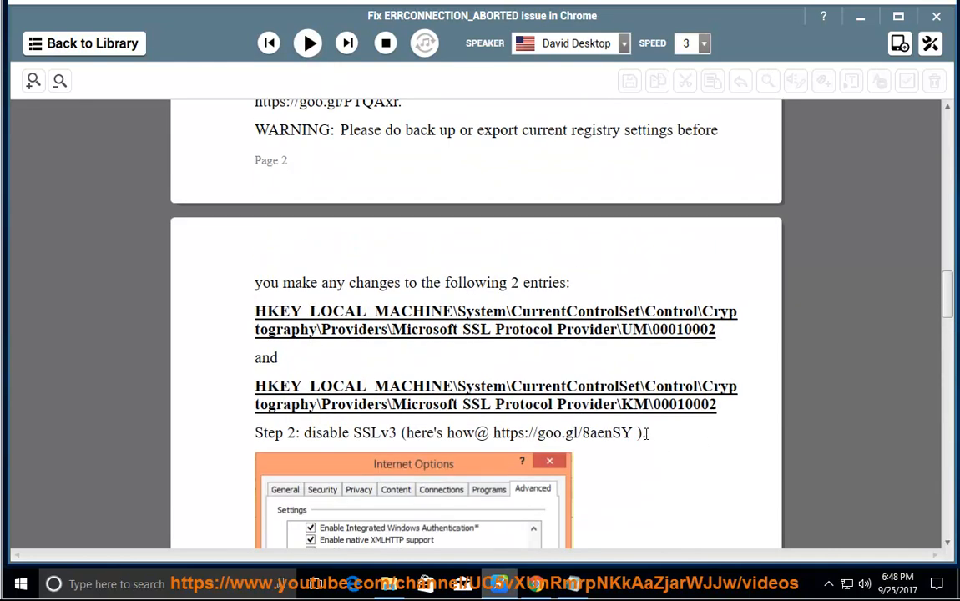
{"action": "scroll", "scroll_direction": "up", "scroll_amount": 3}
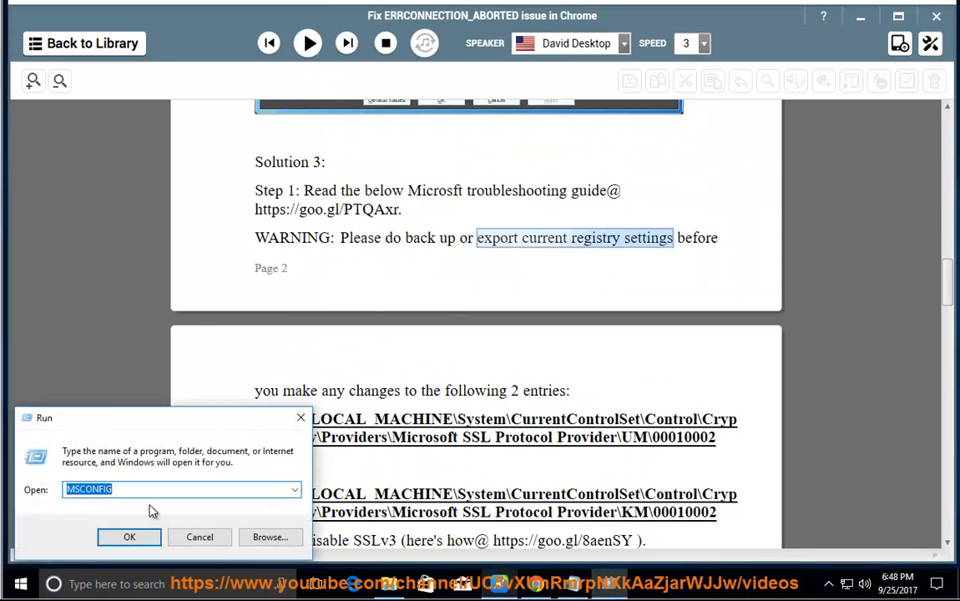
- Launch REGEDIT from Run, collapse Computer, and open then cancel File > Export
{"action": "type", "text": "REGEDIT"}
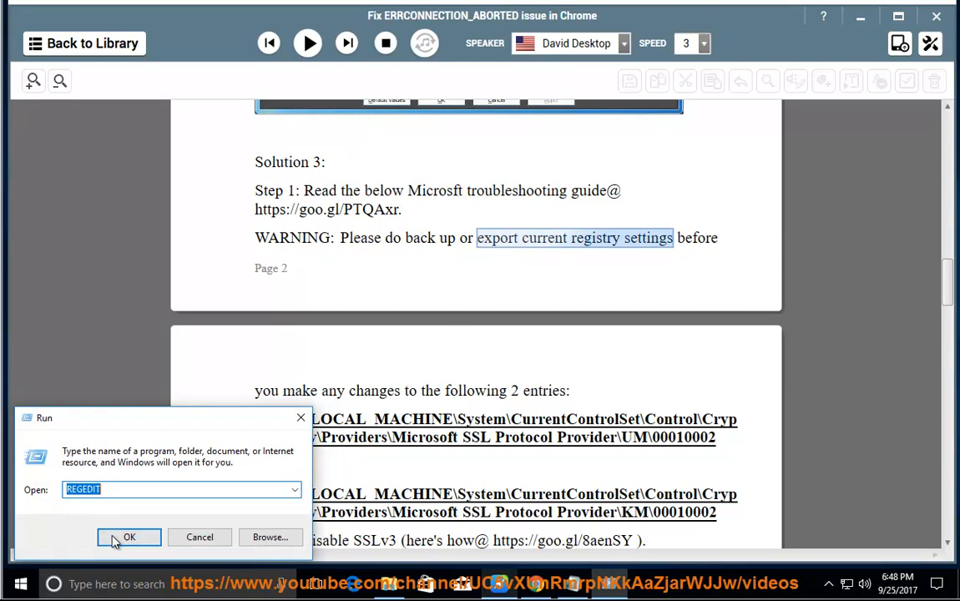
{"action": "left_click", "coordinate": [129, 536]}
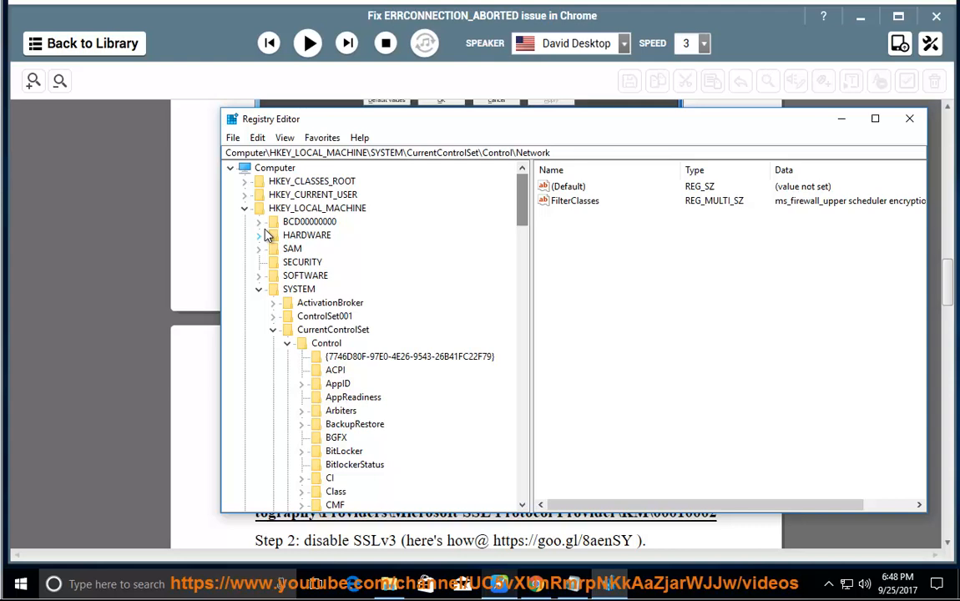
{"action": "left_click", "coordinate": [229, 167]}
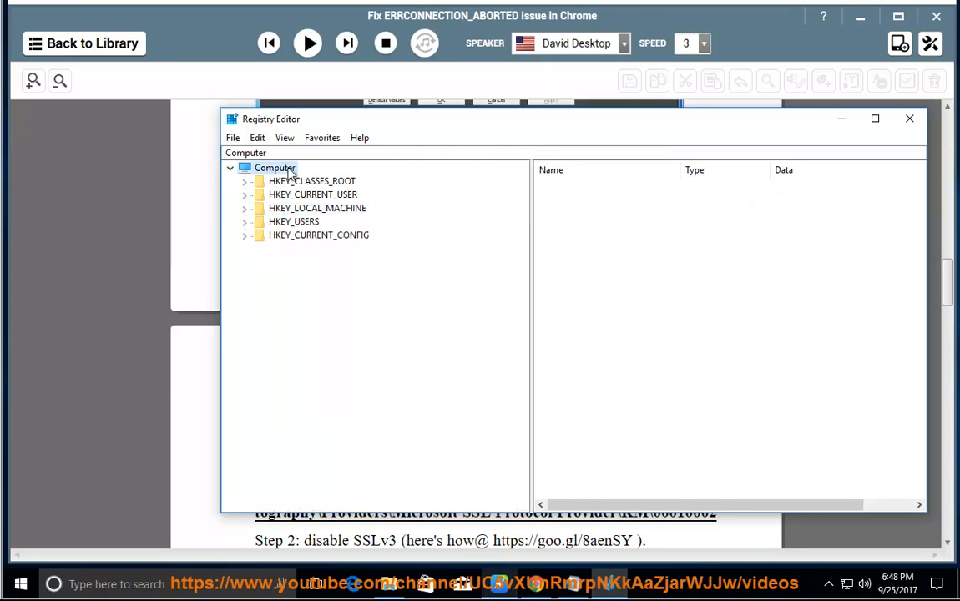
{"action": "left_click", "coordinate": [233, 138]}
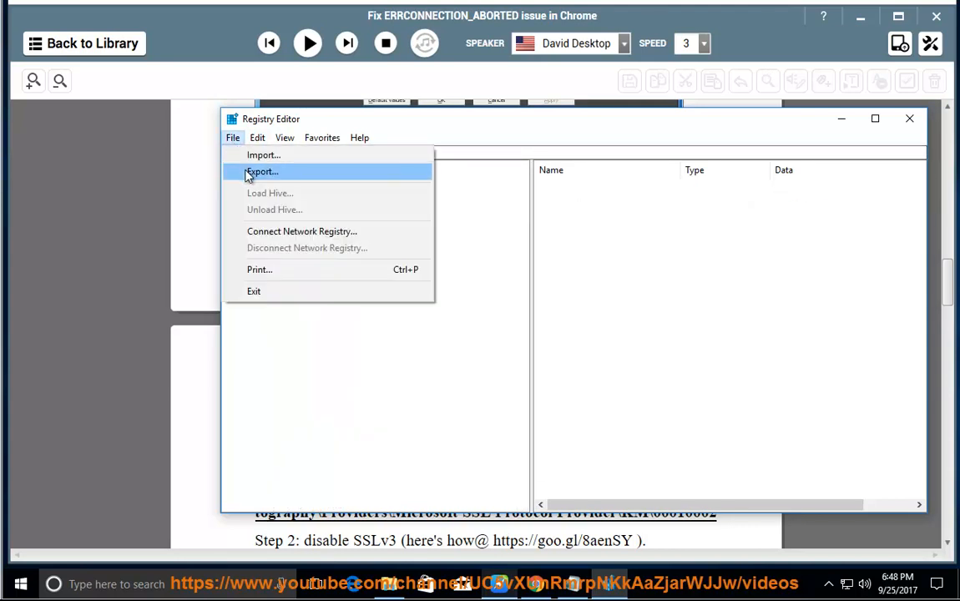
{"action": "left_click", "coordinate": [262, 171]}
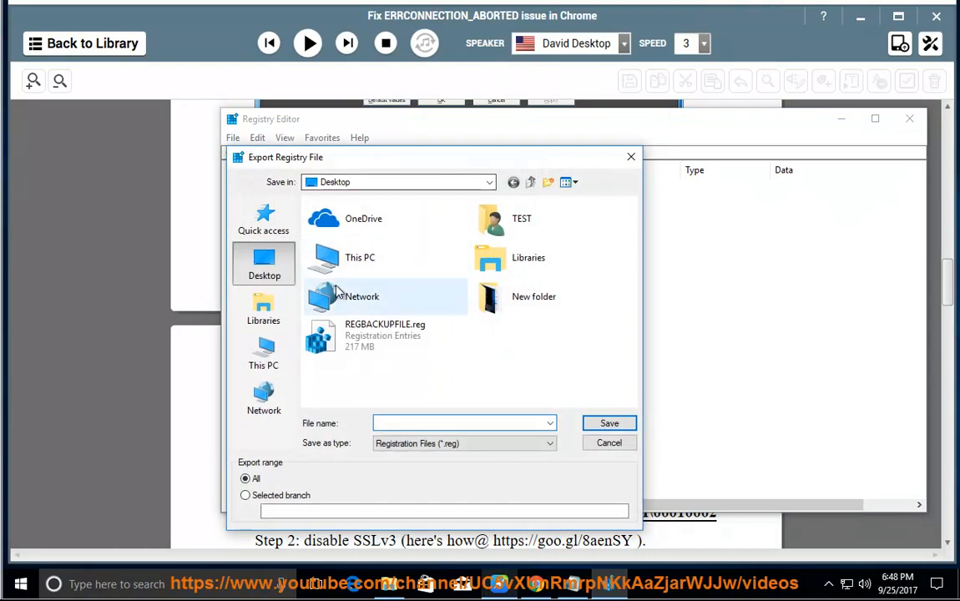
{"action": "left_click", "coordinate": [384, 335]}
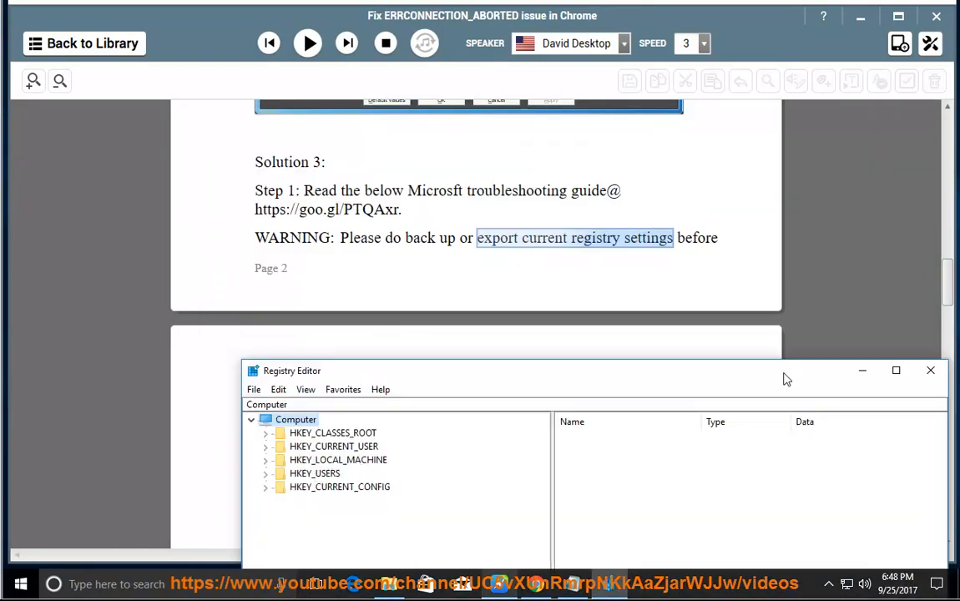
- Navigate Registry Editor to the Microsoft SSL Protocol Provider UM\00010002 key
{"action": "left_click", "coordinate": [930, 369]}
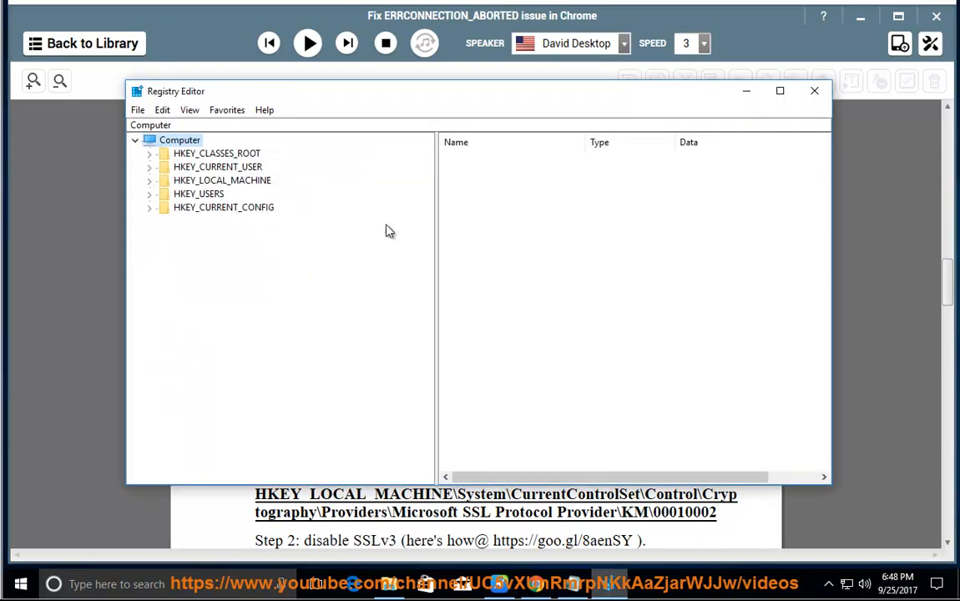
{"action": "left_click", "coordinate": [179, 139]}
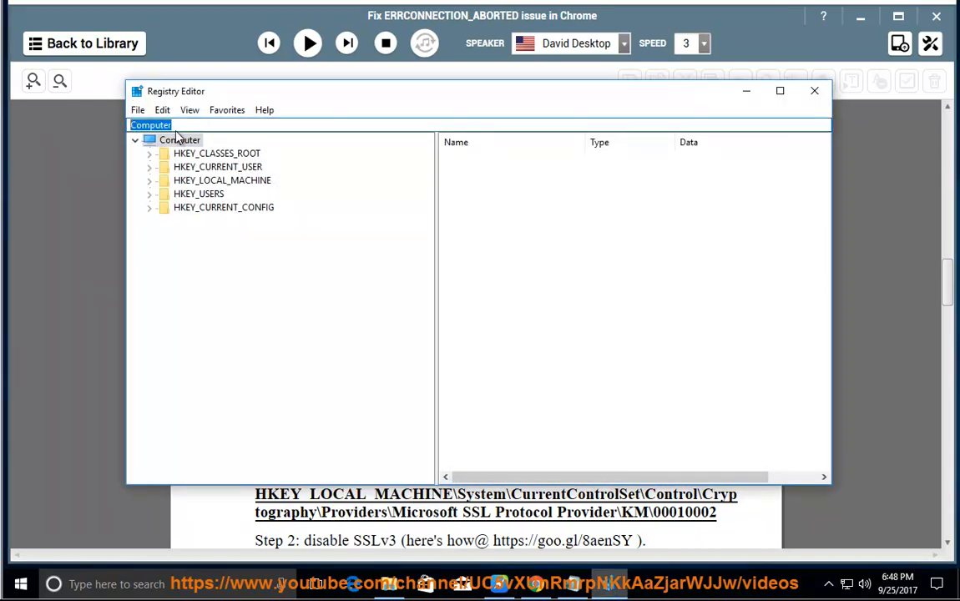
{"action": "type", "text": "HKEY_LOCAL_MACHINE\\System\\CurrentControlSet\\Control\\Cryptography\\Providers\\Microsoft SSL Protocol Provider\\UM\\00010002"}
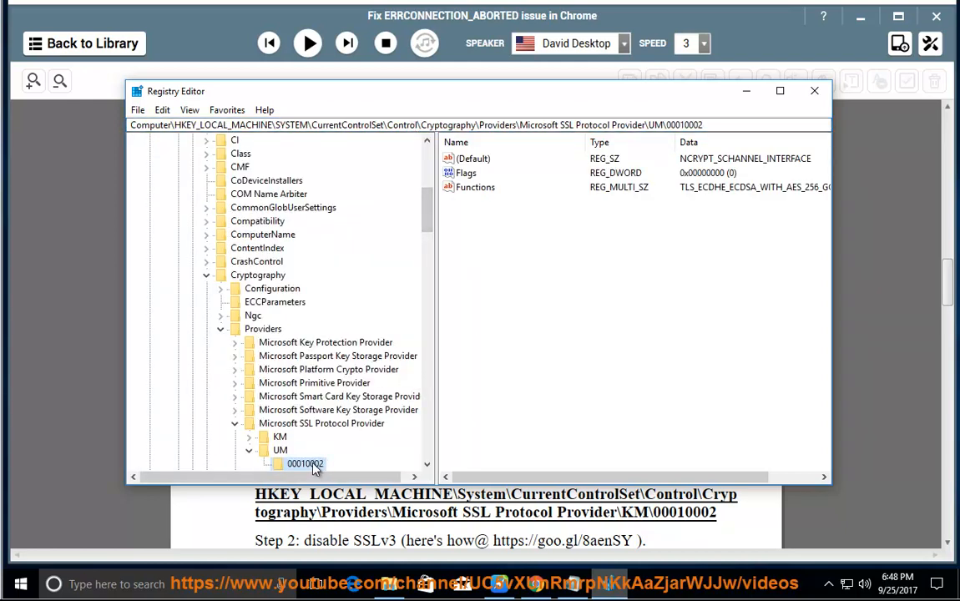
{"action": "left_click", "coordinate": [466, 172]}
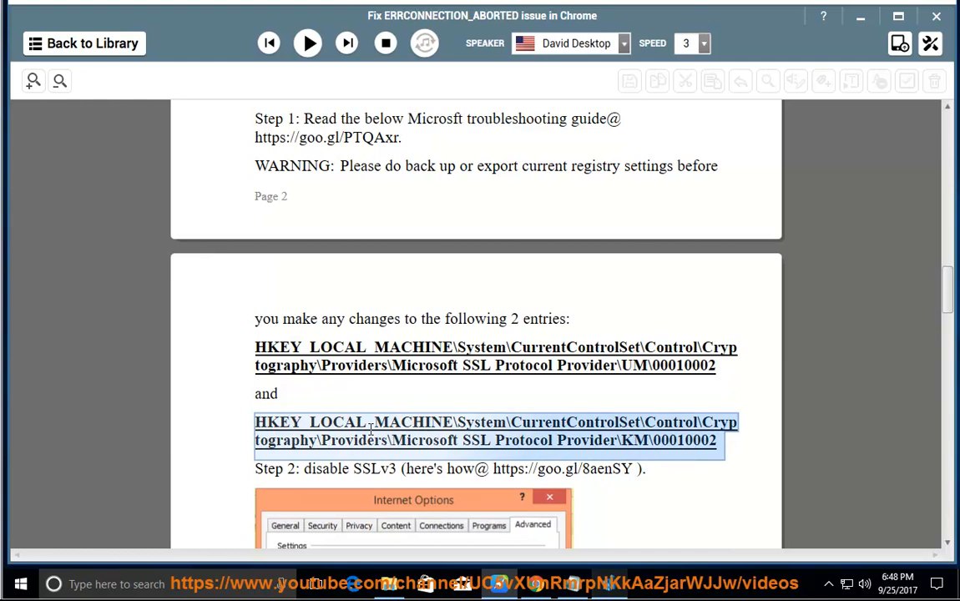
- Search Start for 'ie' to find Internet Explorer
{"action": "scroll", "scroll_direction": "down", "scroll_amount": 3}
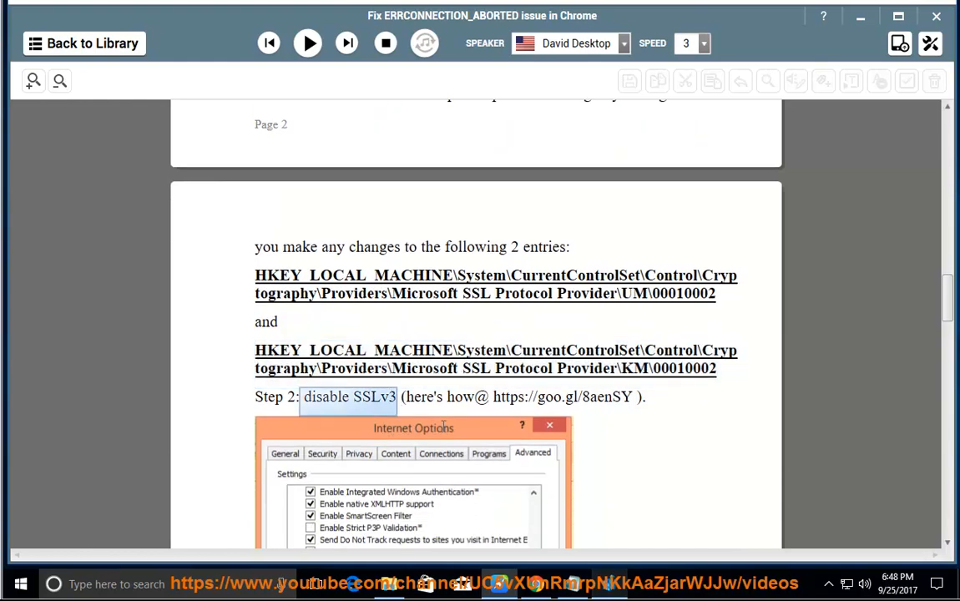
{"action": "scroll", "scroll_direction": "down", "scroll_amount": 3}
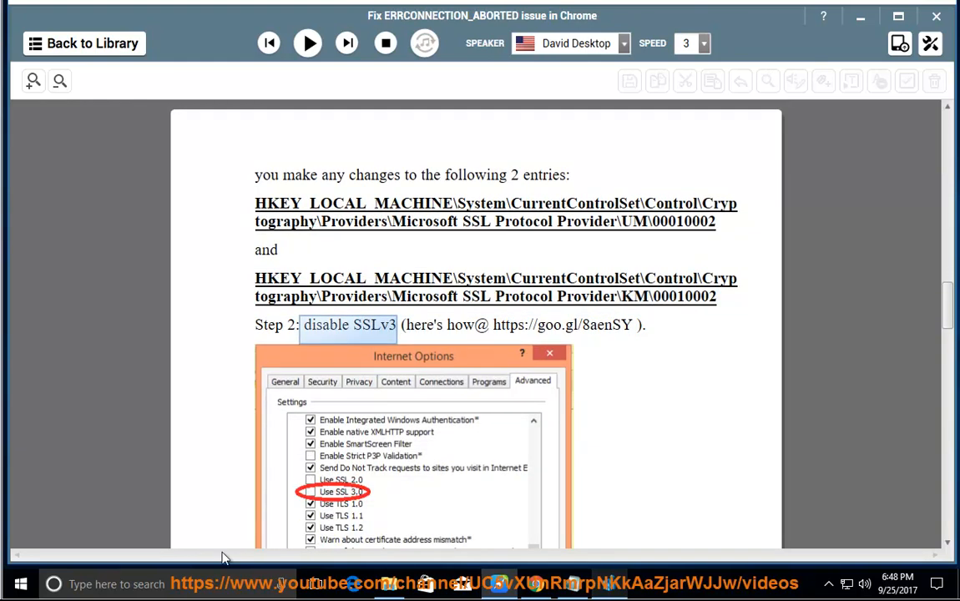
{"action": "type", "text": "ie"}
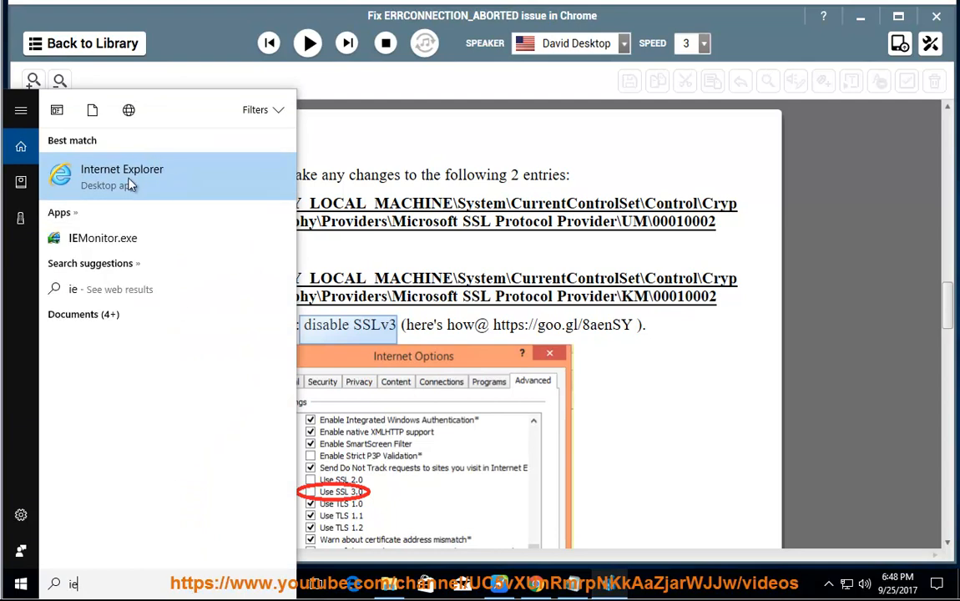
- In Internet Explorer's Advanced Internet Options, uncheck Use SSL 3.0, confirm, and close the browser
{"action": "left_click", "coordinate": [122, 175]}
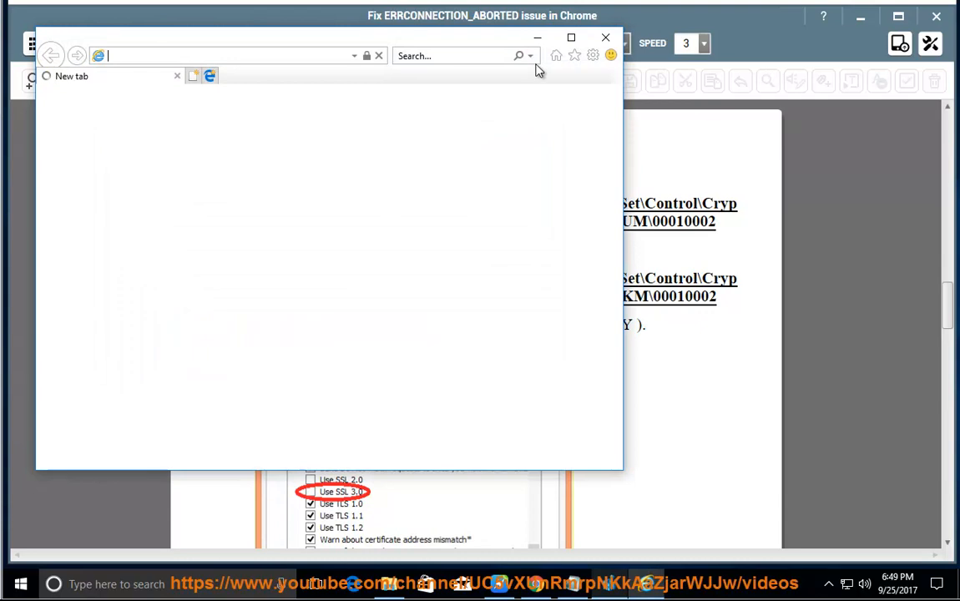
{"action": "left_click", "coordinate": [593, 55]}
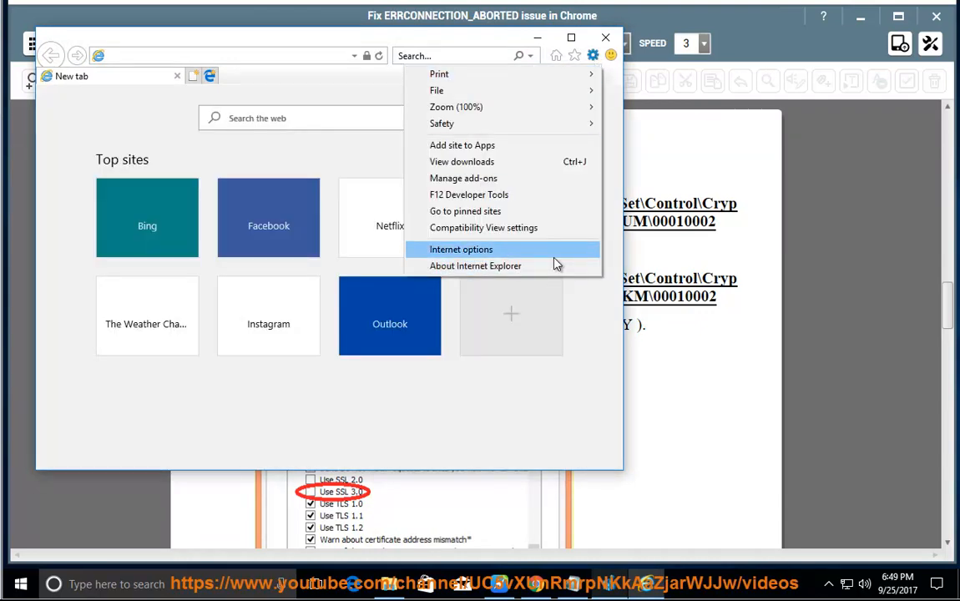
{"action": "left_click", "coordinate": [461, 249]}
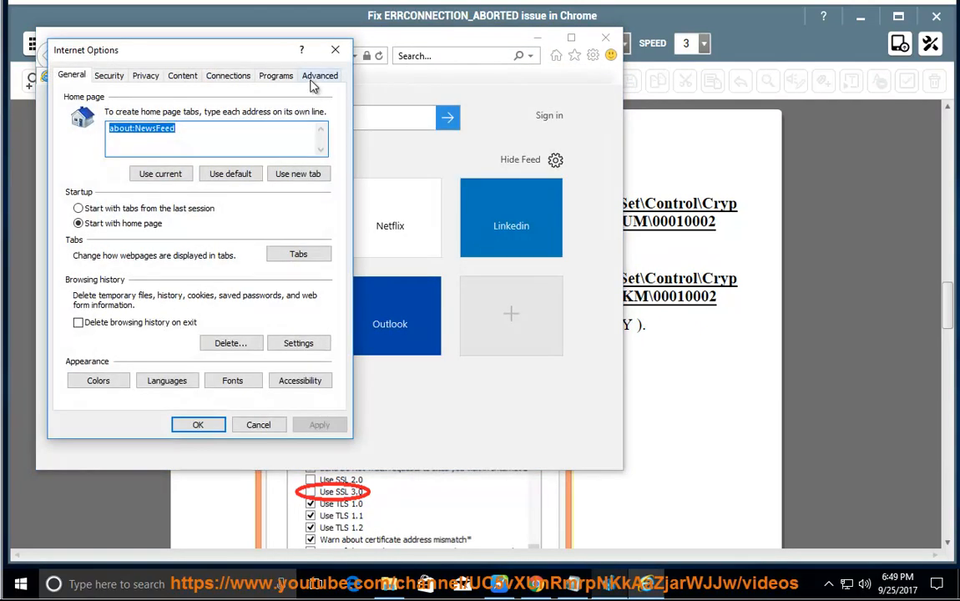
{"action": "left_click", "coordinate": [320, 76]}
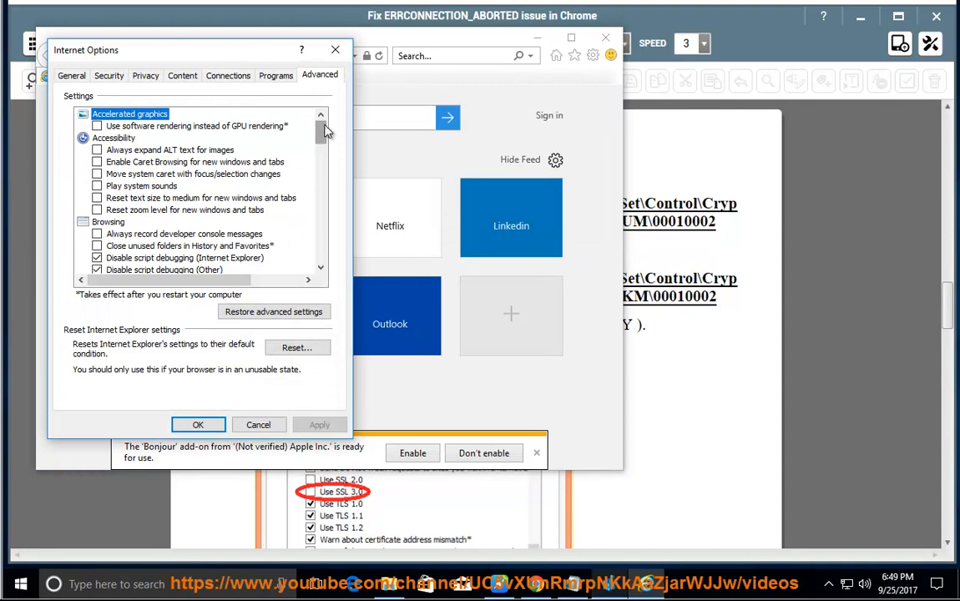
{"action": "scroll", "scroll_direction": "down", "scroll_amount": 3}
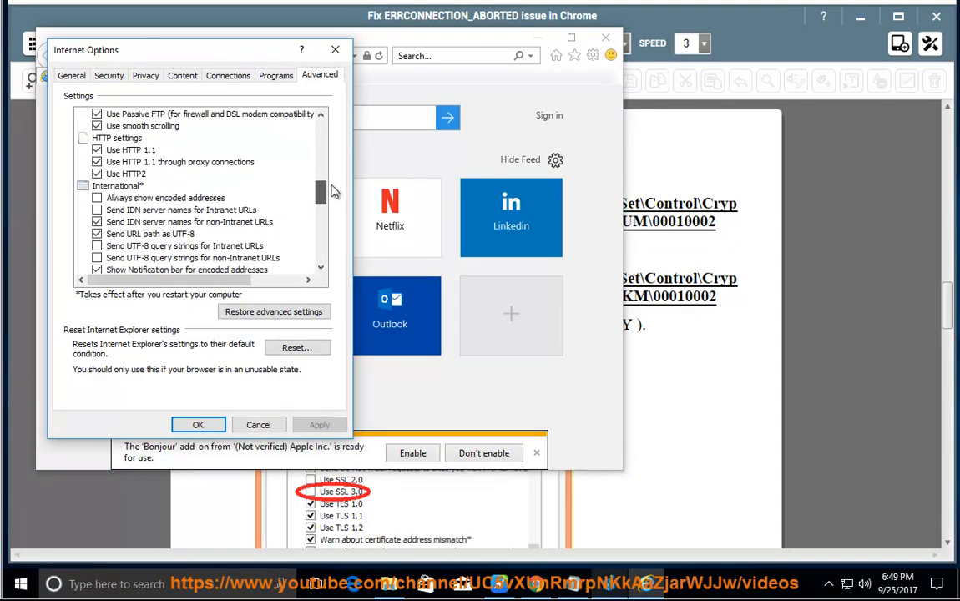
{"action": "scroll", "scroll_direction": "down", "scroll_amount": 3}
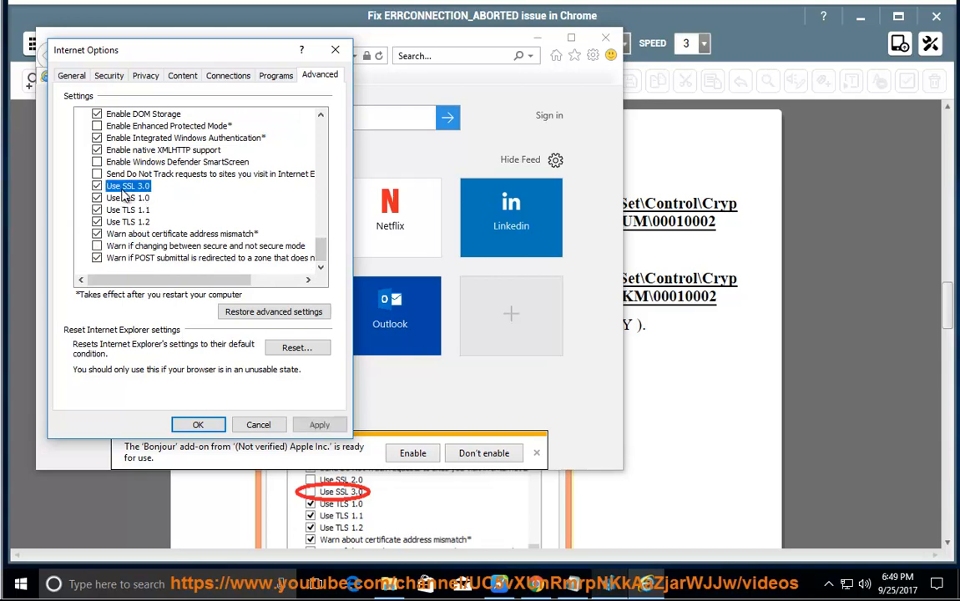
{"action": "left_click", "coordinate": [97, 185]}
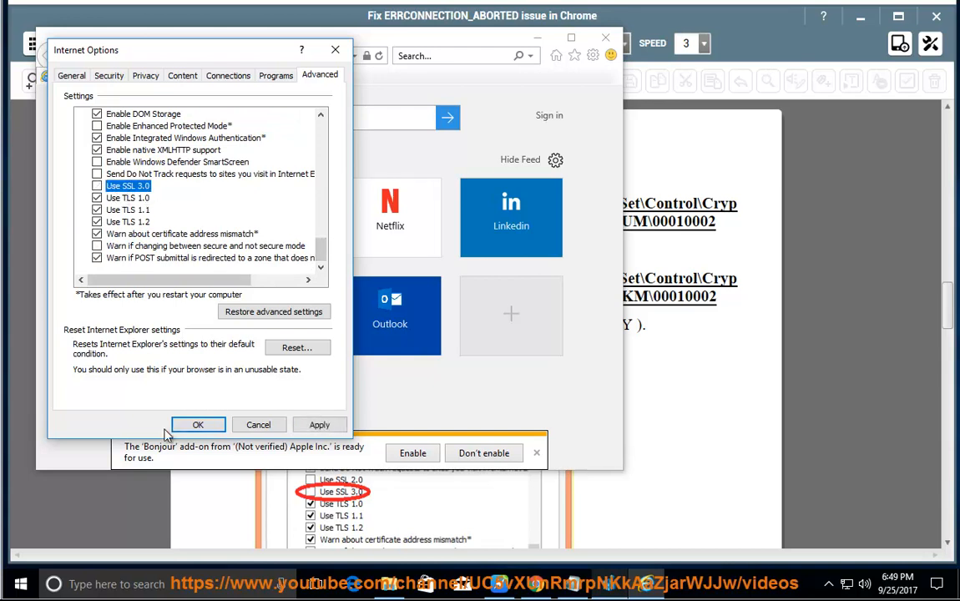
{"action": "left_click", "coordinate": [197, 424]}
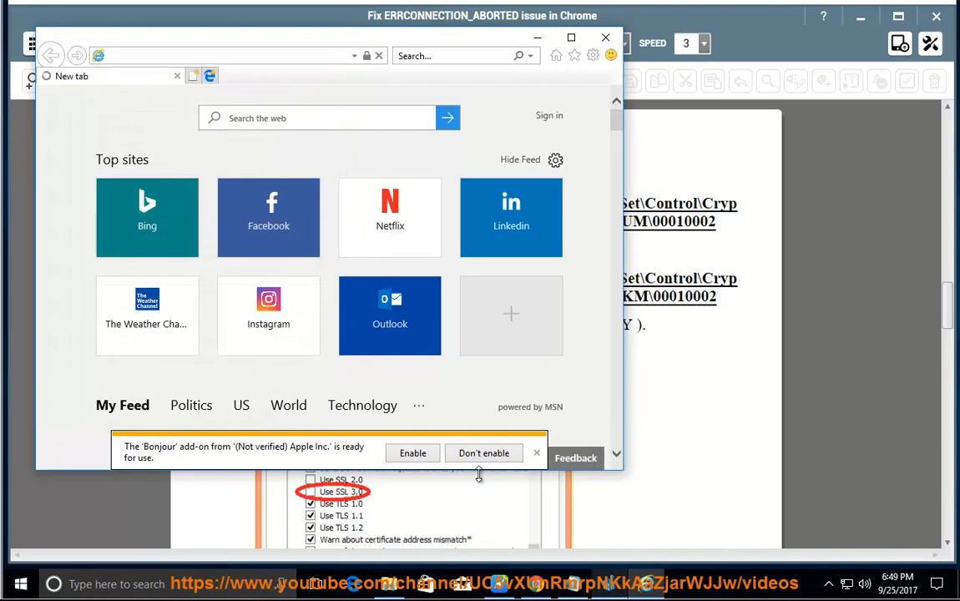
{"action": "left_click", "coordinate": [483, 452]}
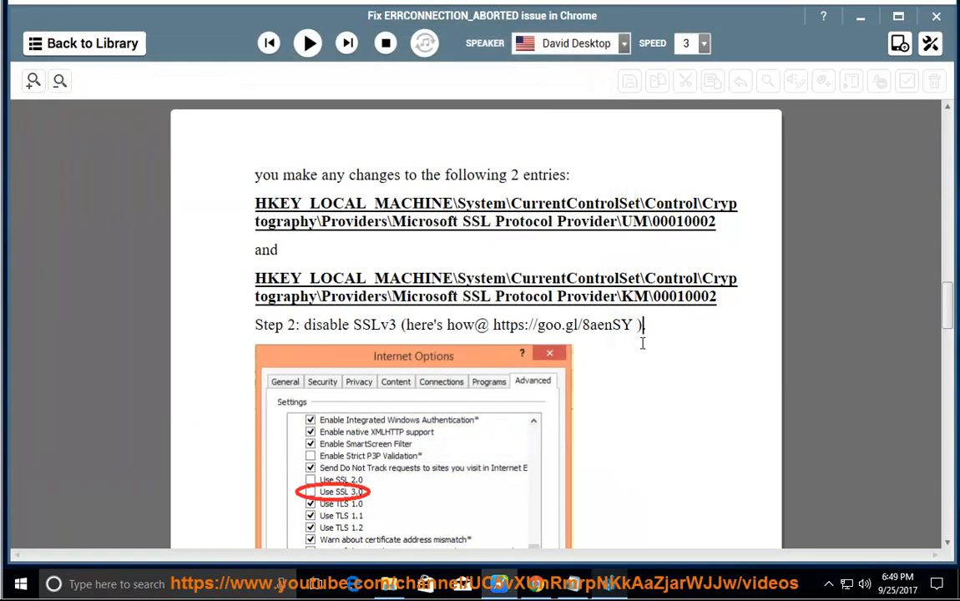
- Start reading Solution 4 aloud, following along to Step 4 on resetting Chrome
{"action": "scroll", "scroll_direction": "down", "scroll_amount": 3}
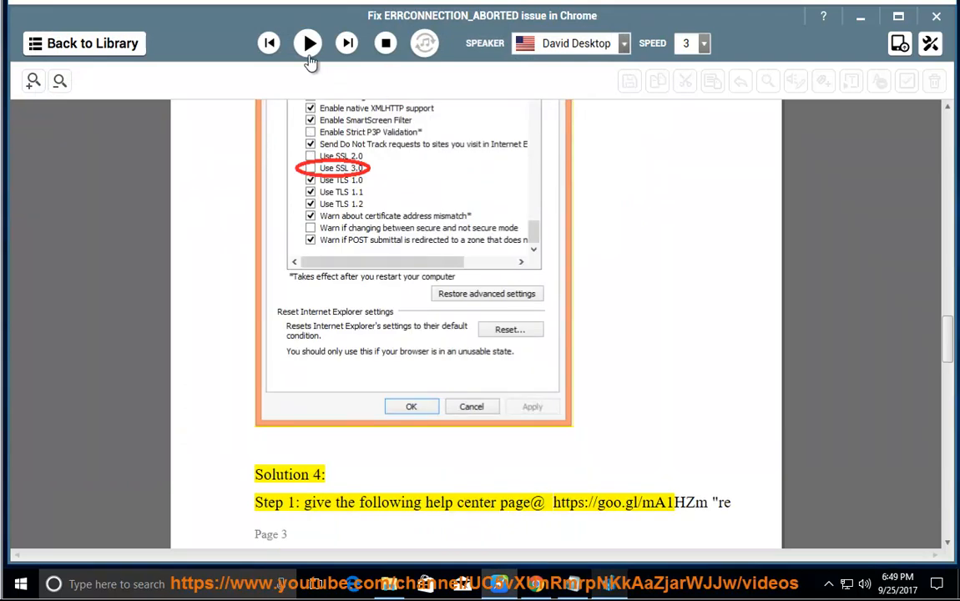
{"action": "left_click", "coordinate": [308, 42]}
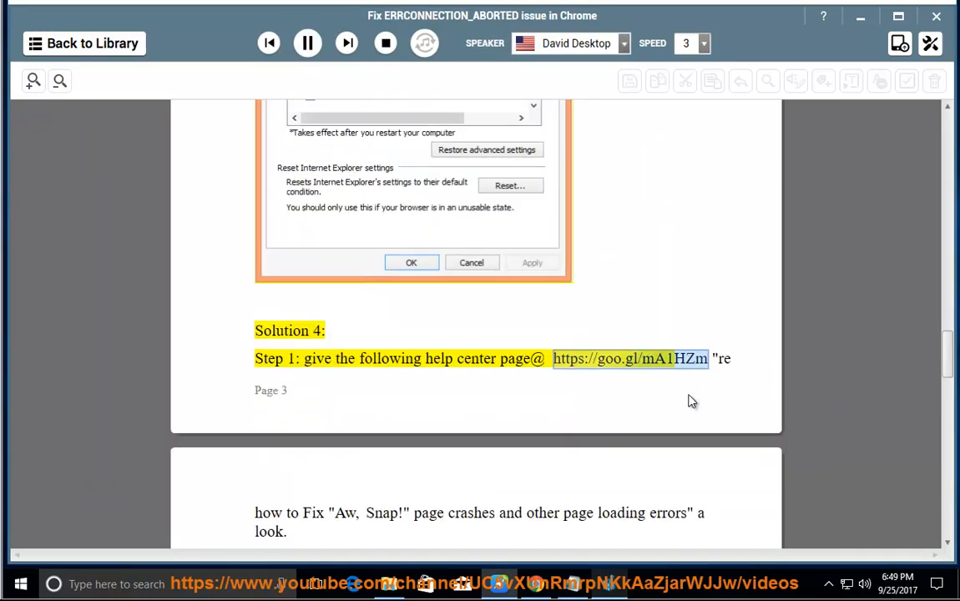
{"action": "mouse_move", "coordinate": [679, 393]}
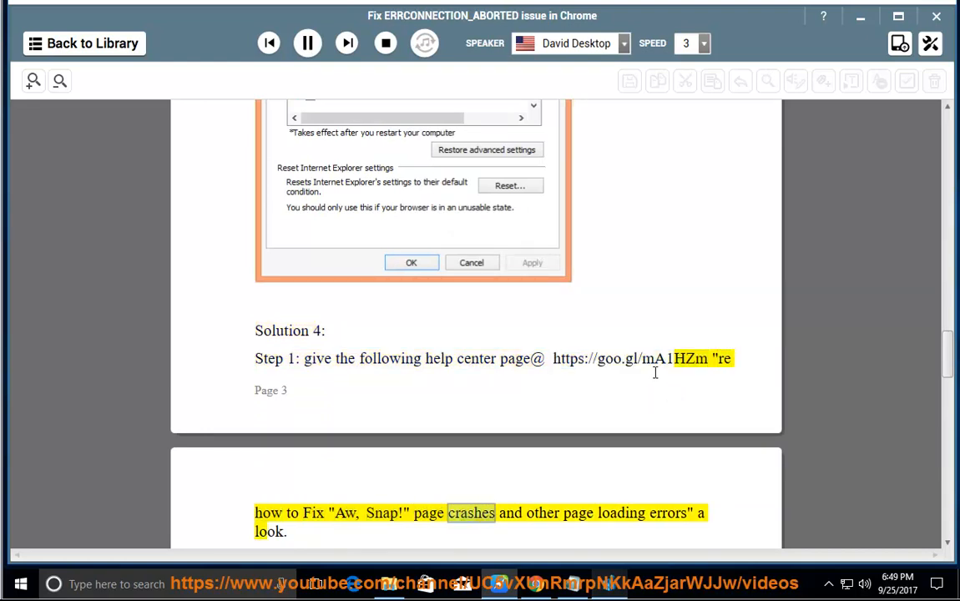
{"action": "scroll", "scroll_direction": "down", "scroll_amount": 3}
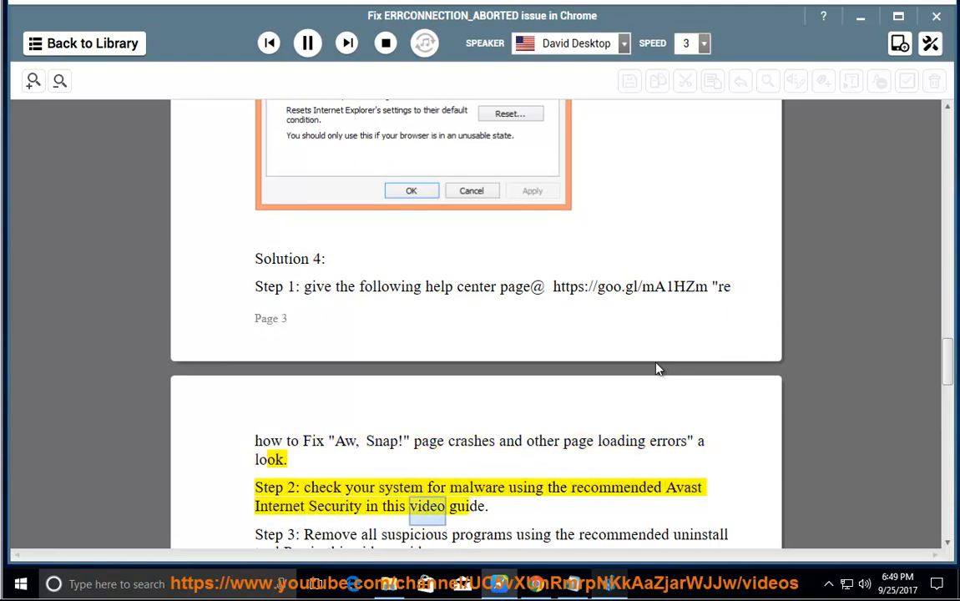
{"action": "scroll", "scroll_direction": "down", "scroll_amount": 3}
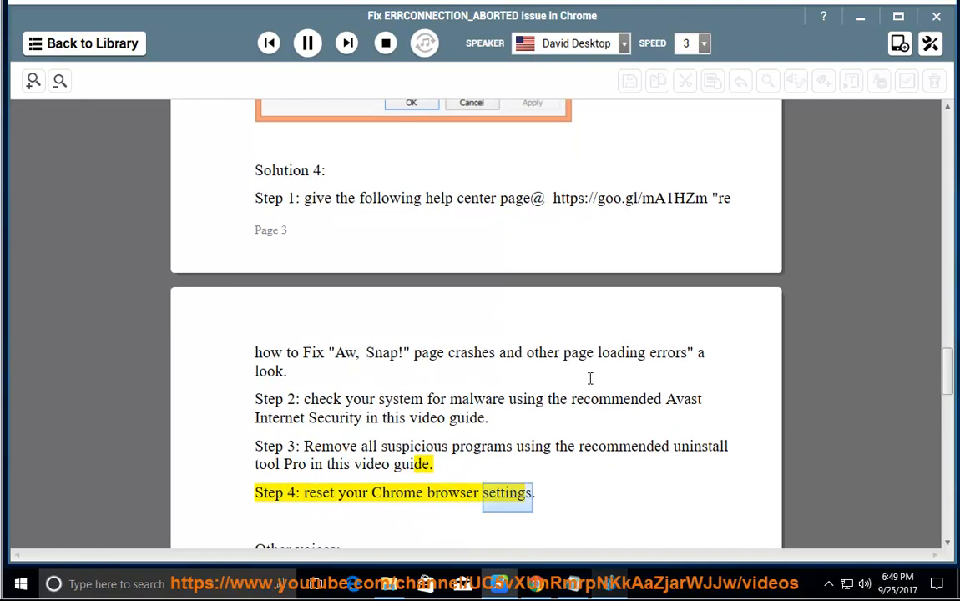
- Scroll along while the antivirus, certificate chain, Chrome reinstall and IIS restart tips are read
{"action": "scroll", "scroll_direction": "down", "scroll_amount": 3}
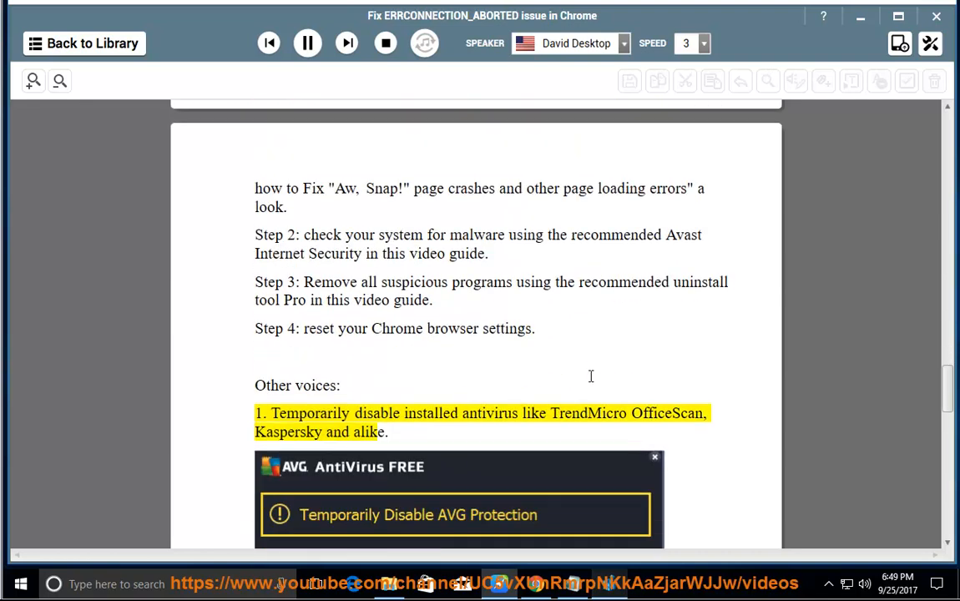
{"action": "scroll", "scroll_direction": "down", "scroll_amount": 3}
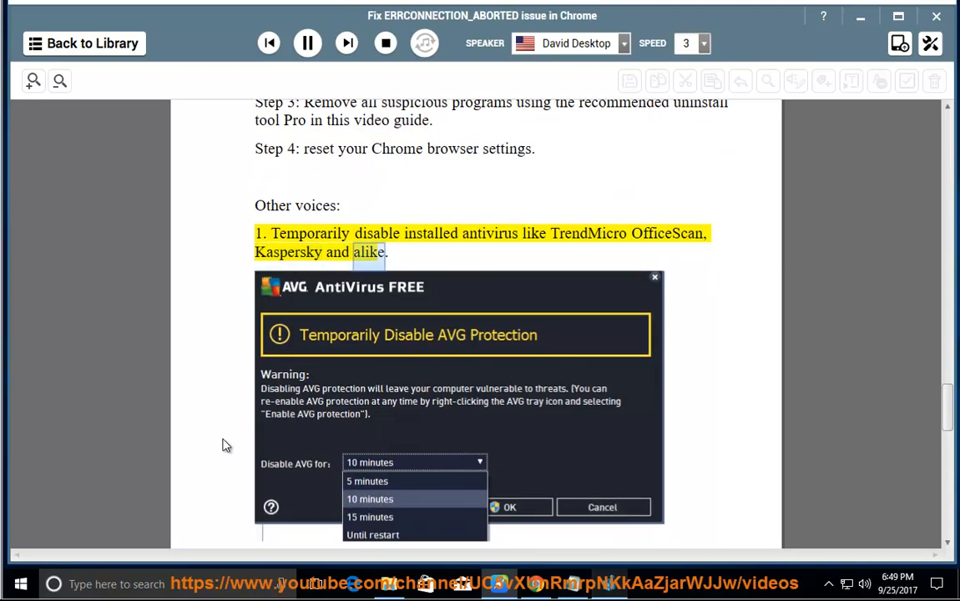
{"action": "scroll", "scroll_direction": "down", "scroll_amount": 3}
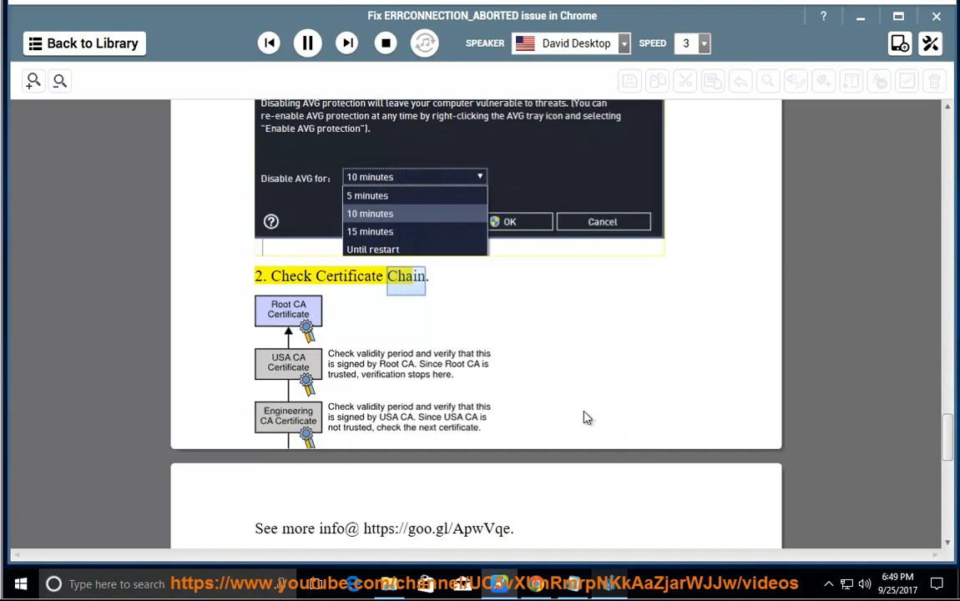
{"action": "scroll", "scroll_direction": "down", "scroll_amount": 3}
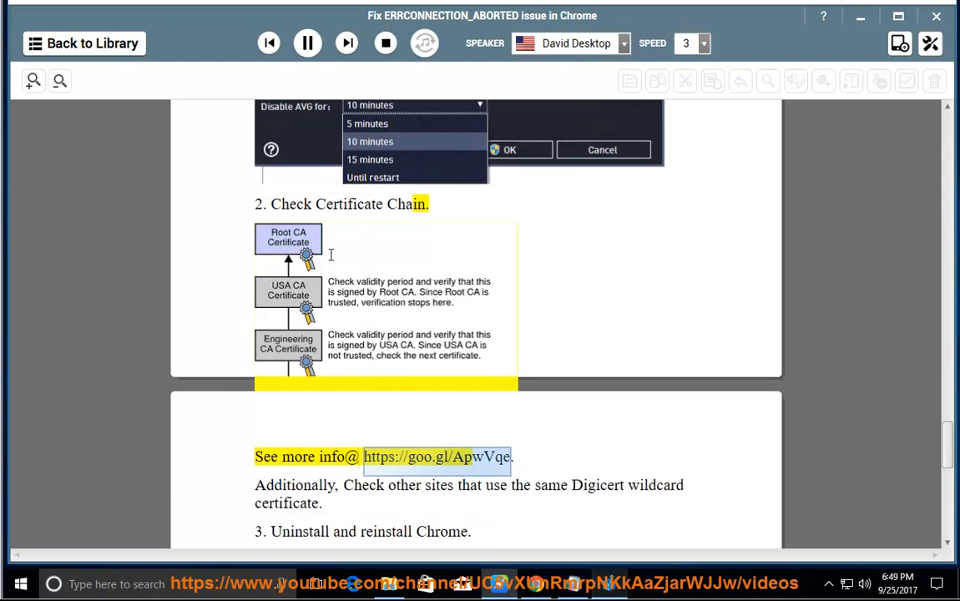
{"action": "mouse_move", "coordinate": [377, 344]}
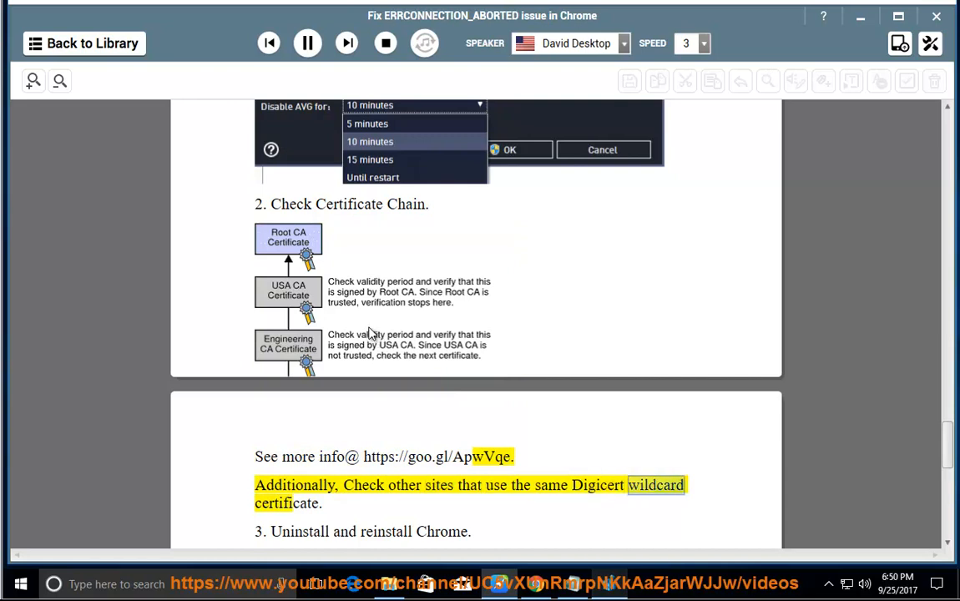
{"action": "scroll", "scroll_direction": "down", "scroll_amount": 3}
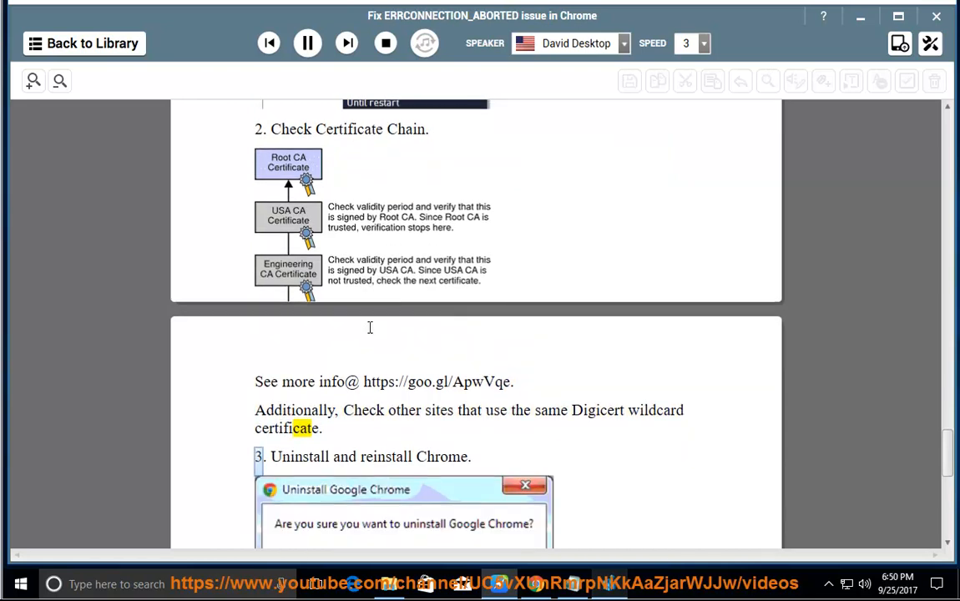
{"action": "scroll", "scroll_direction": "down", "scroll_amount": 3}
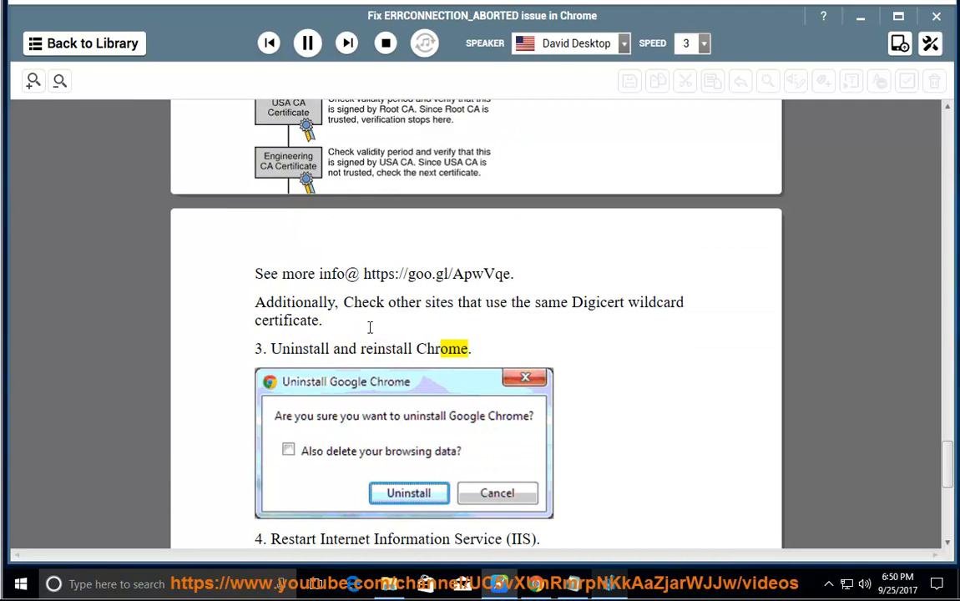
{"action": "scroll", "scroll_direction": "down", "scroll_amount": 3}
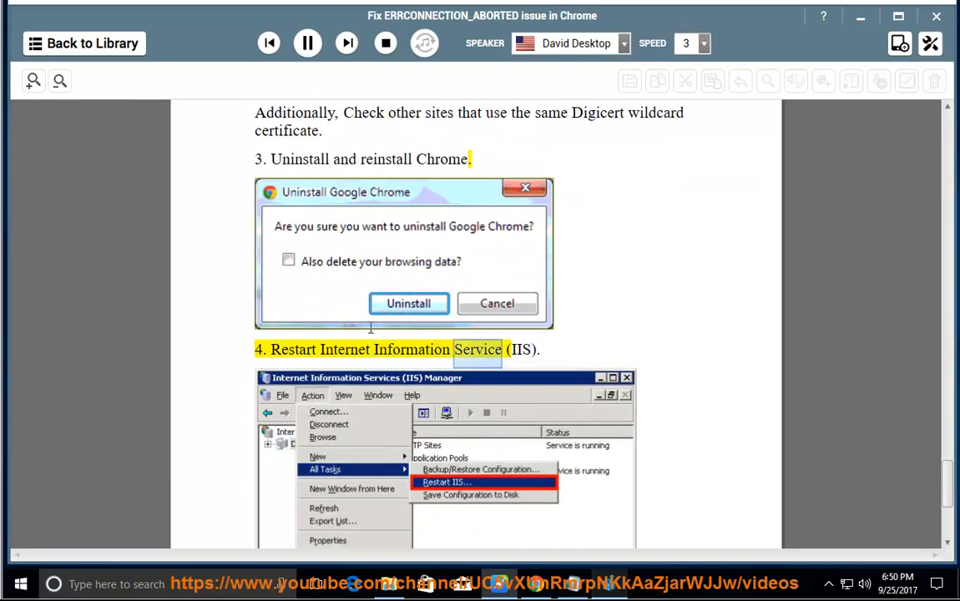
{"action": "scroll", "scroll_direction": "down", "scroll_amount": 3}
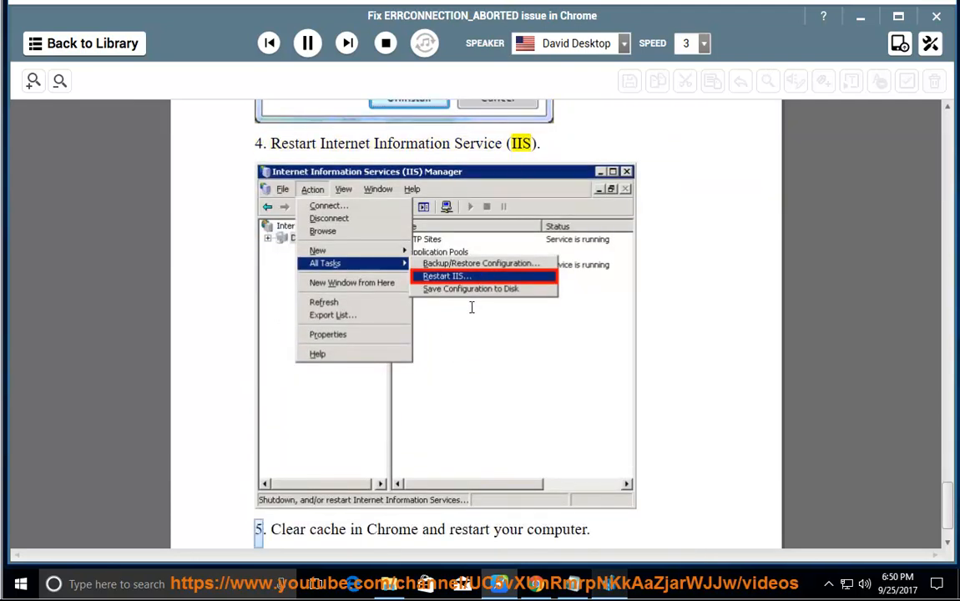